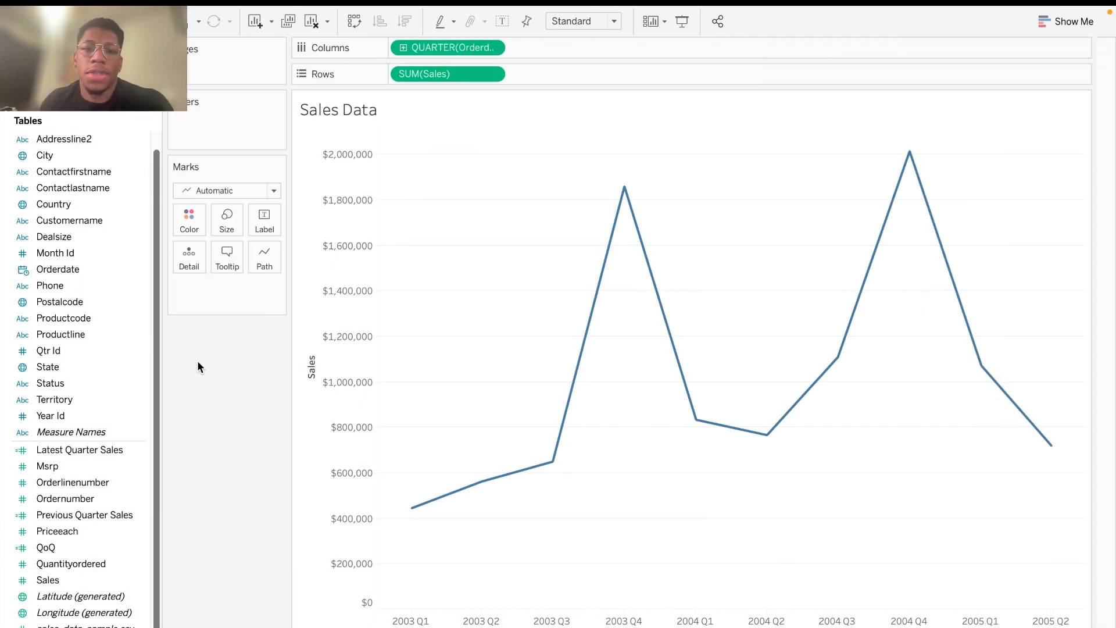
pyautogui.moveTo(223, 346)
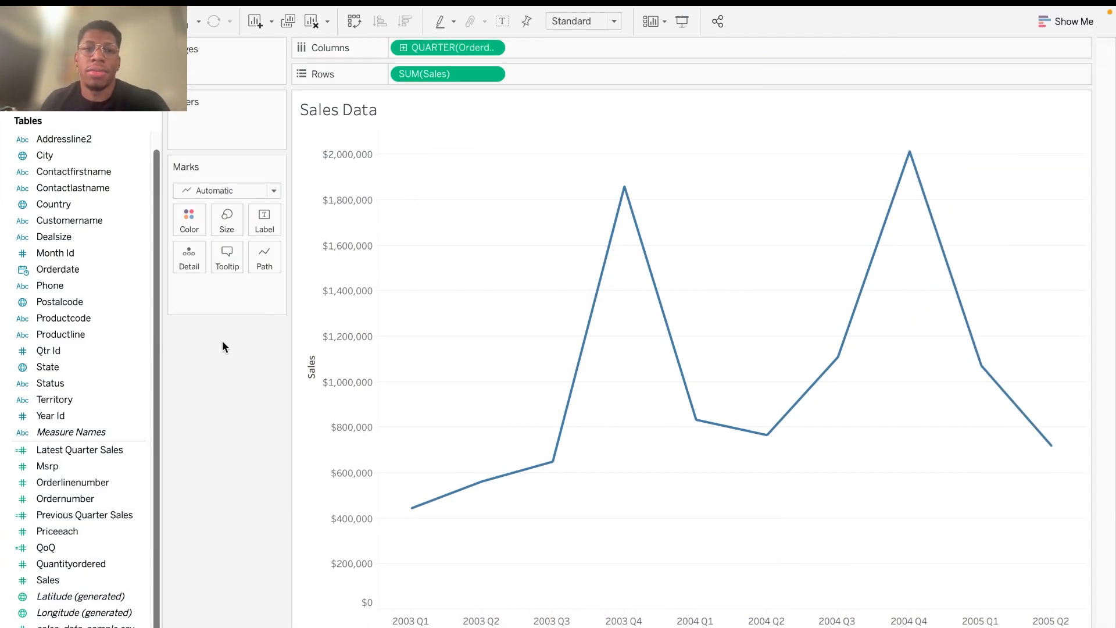
pyautogui.moveTo(297, 419)
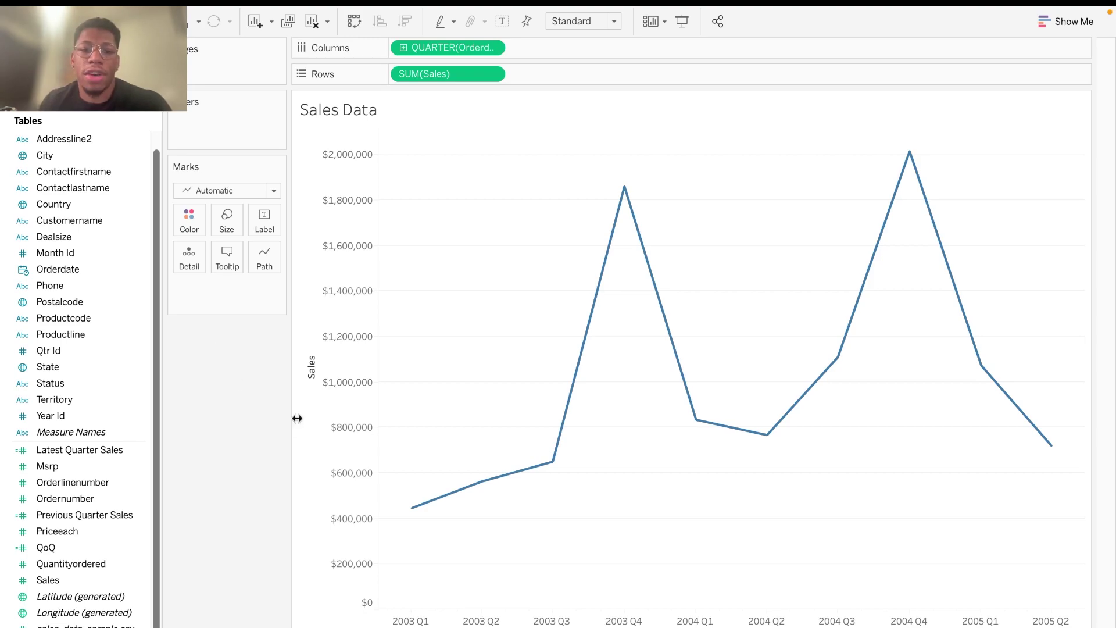
pyautogui.moveTo(521, 465)
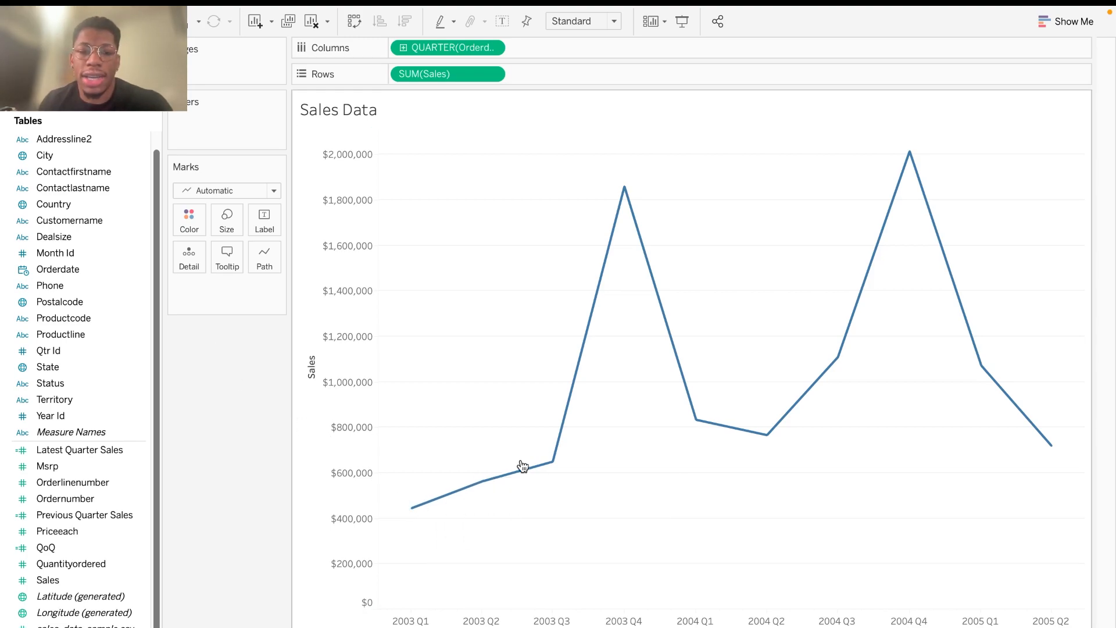
pyautogui.moveTo(409, 523)
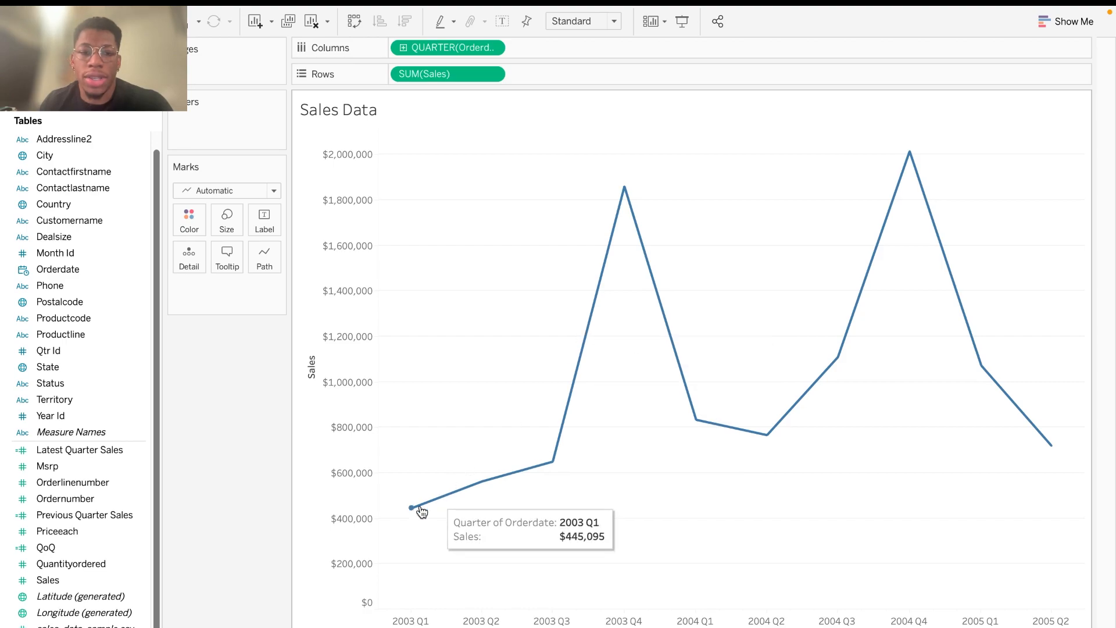
pyautogui.moveTo(813, 512)
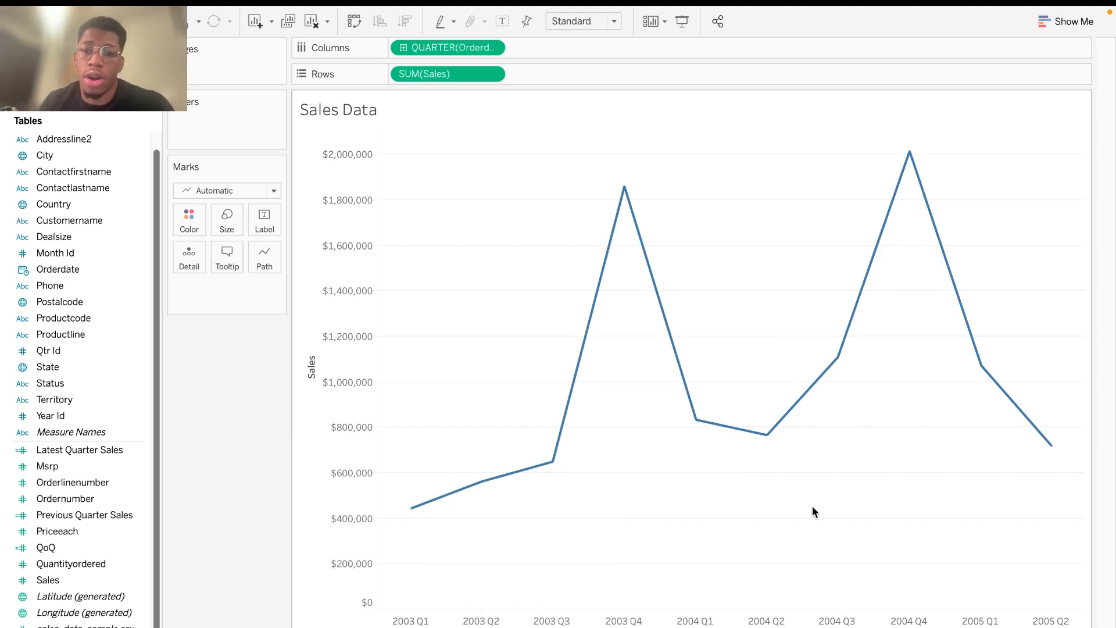
pyautogui.moveTo(1048, 456)
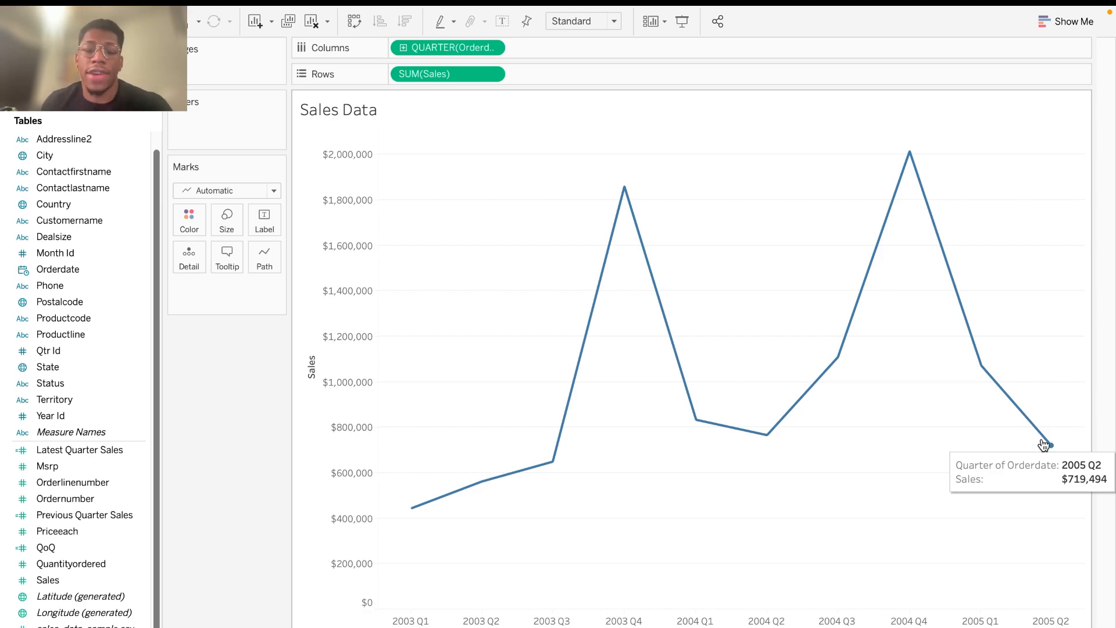
pyautogui.moveTo(158, 432)
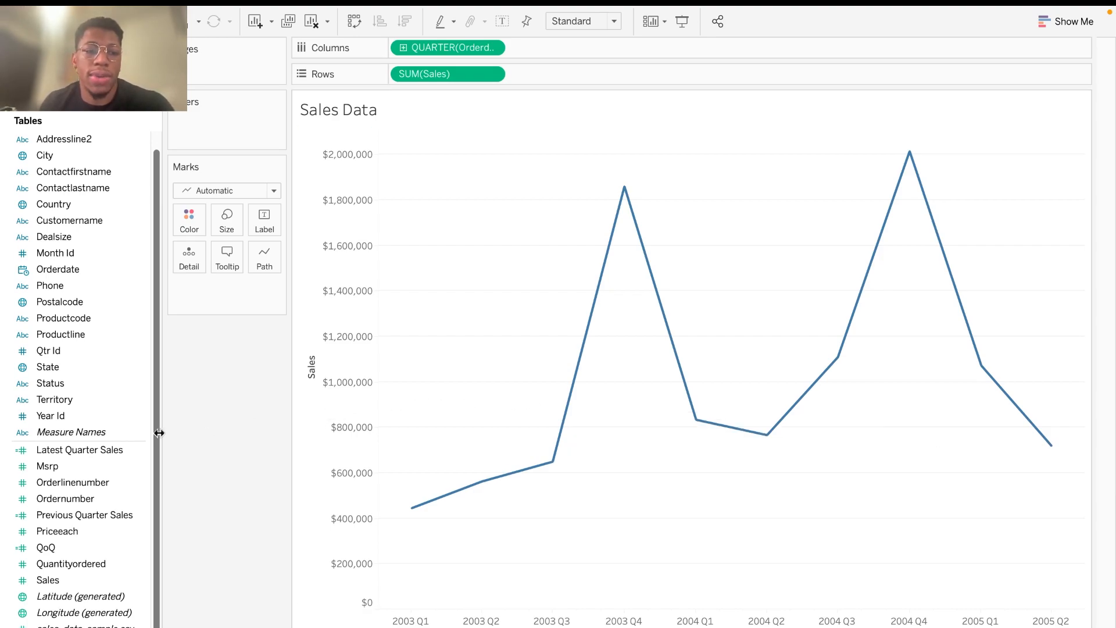
# Step: Edit the Latest Quarter Sales calculated field formula, adding an IF expression
pyautogui.rightClick(79, 448)
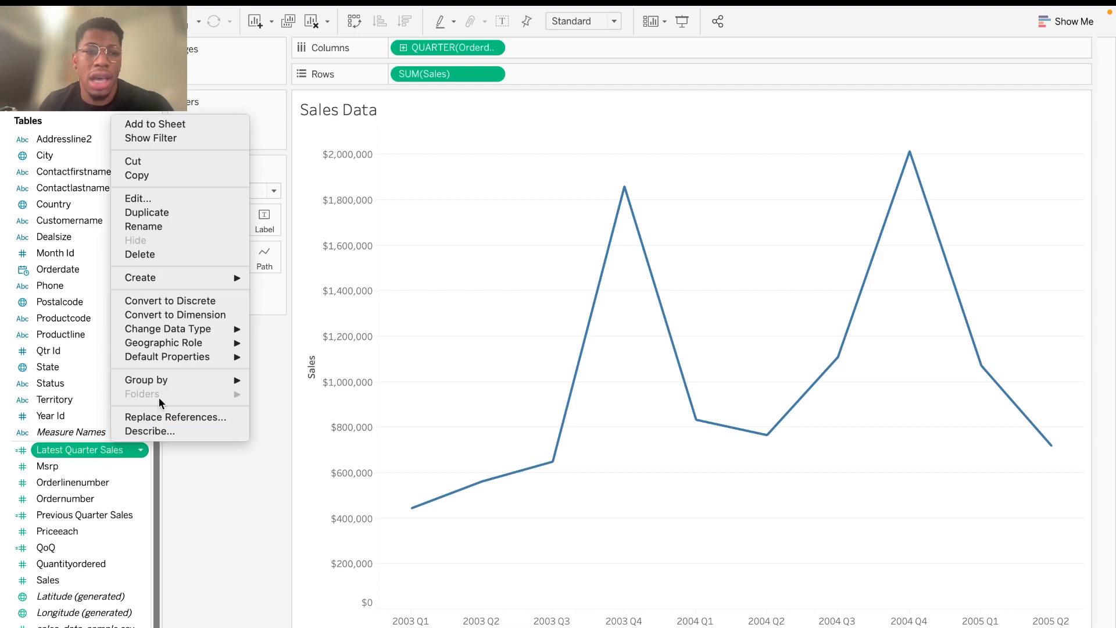
pyautogui.click(137, 198)
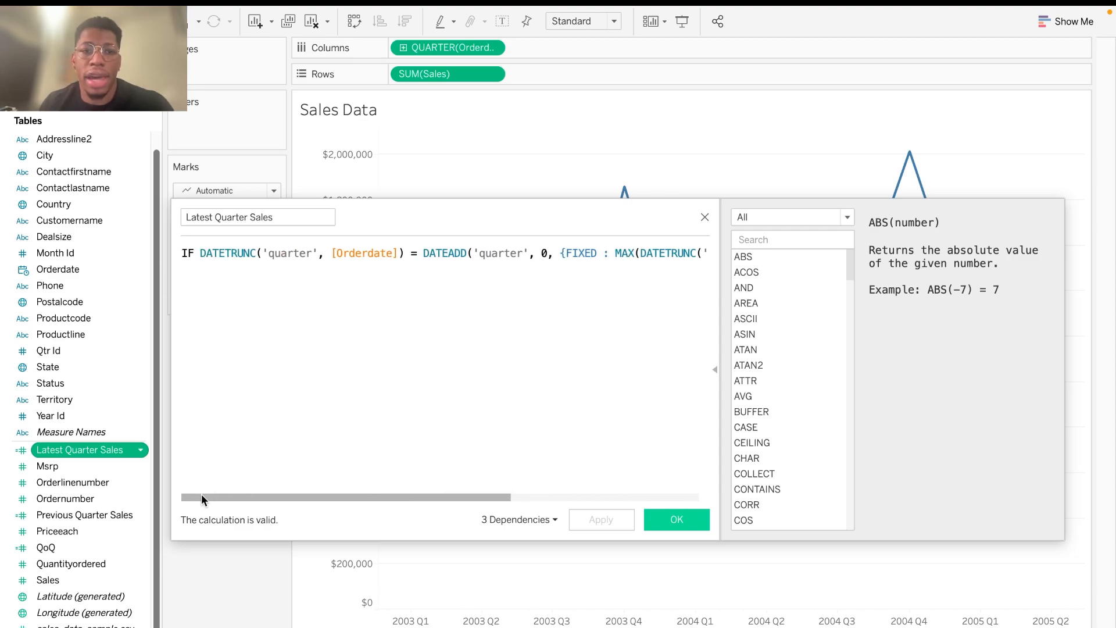
pyautogui.moveTo(202, 496); pyautogui.dragTo(348, 496)
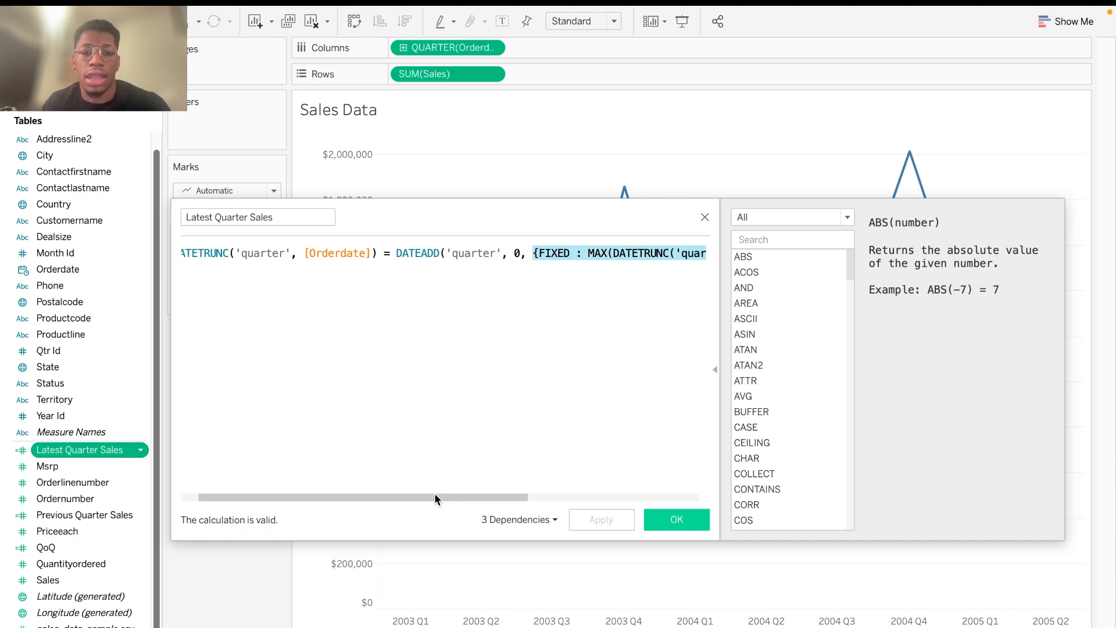
pyautogui.moveTo(436, 496); pyautogui.dragTo(430, 496)
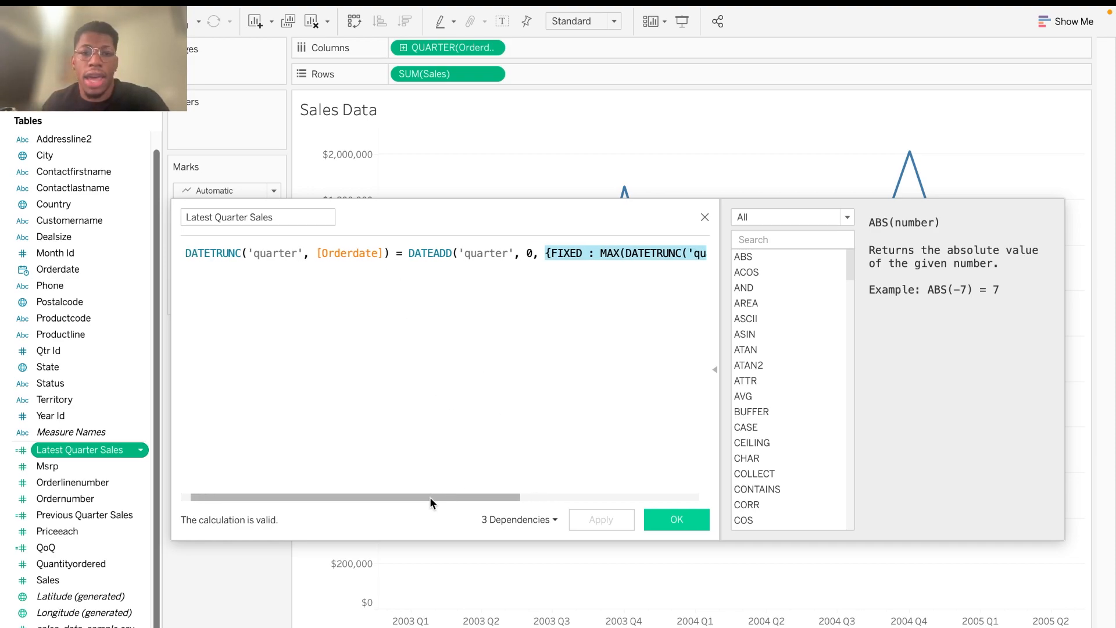
pyautogui.write('IF')
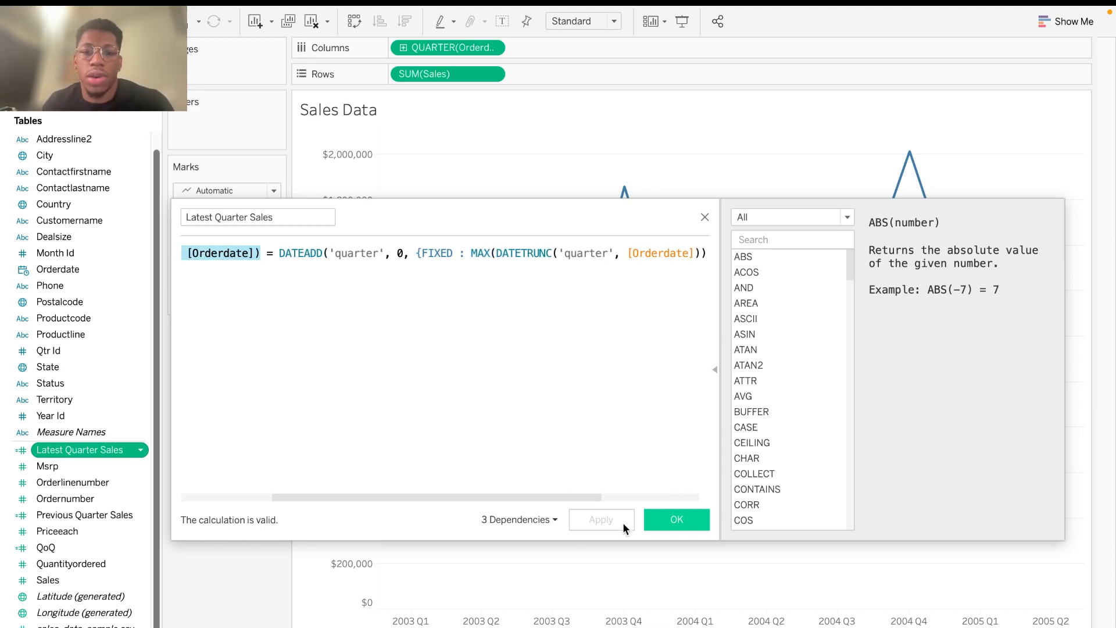
pyautogui.click(677, 518)
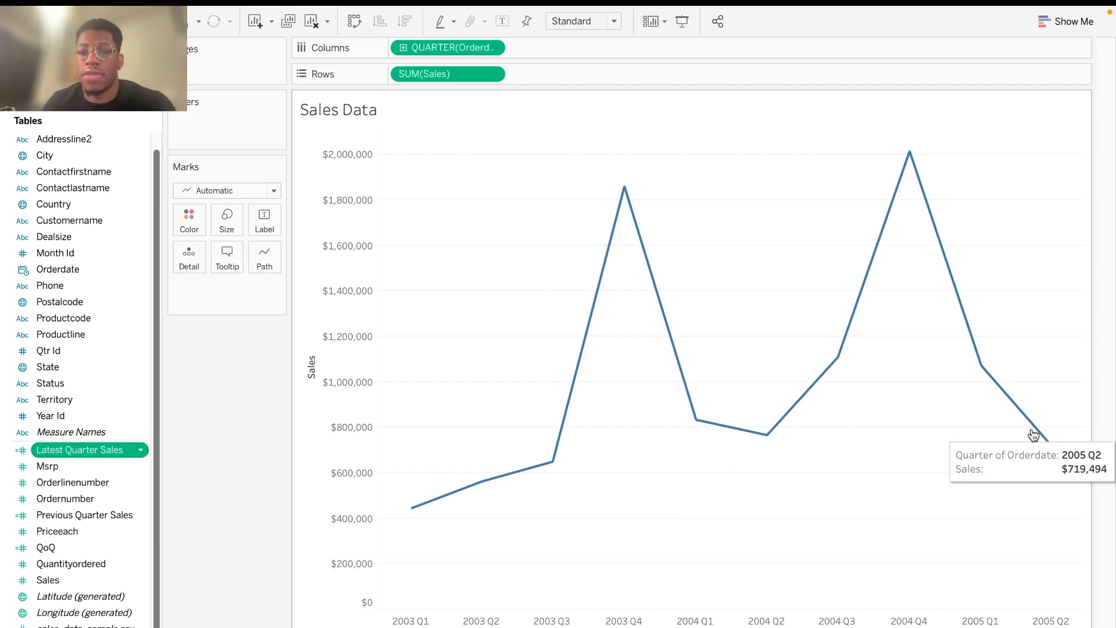
pyautogui.moveTo(1047, 435)
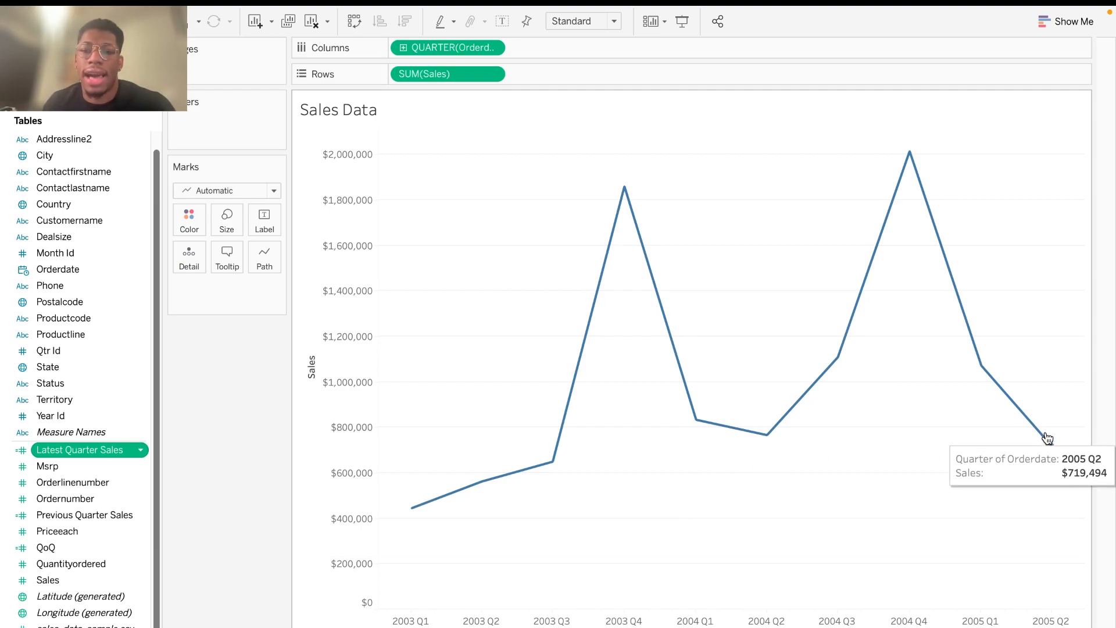
pyautogui.moveTo(405, 598)
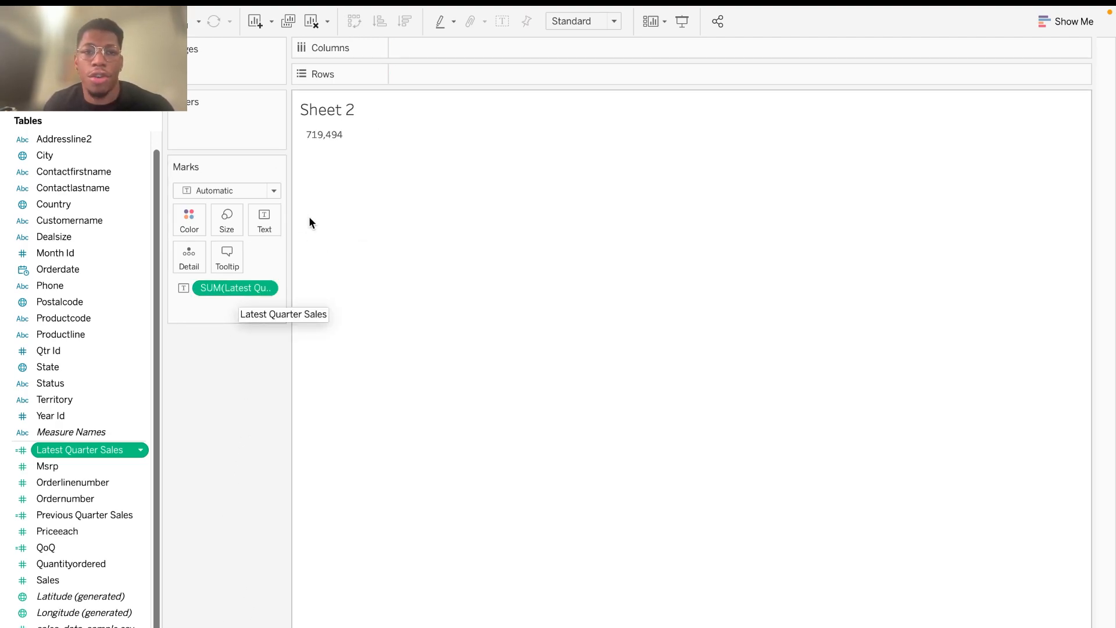
pyautogui.moveTo(323, 135)
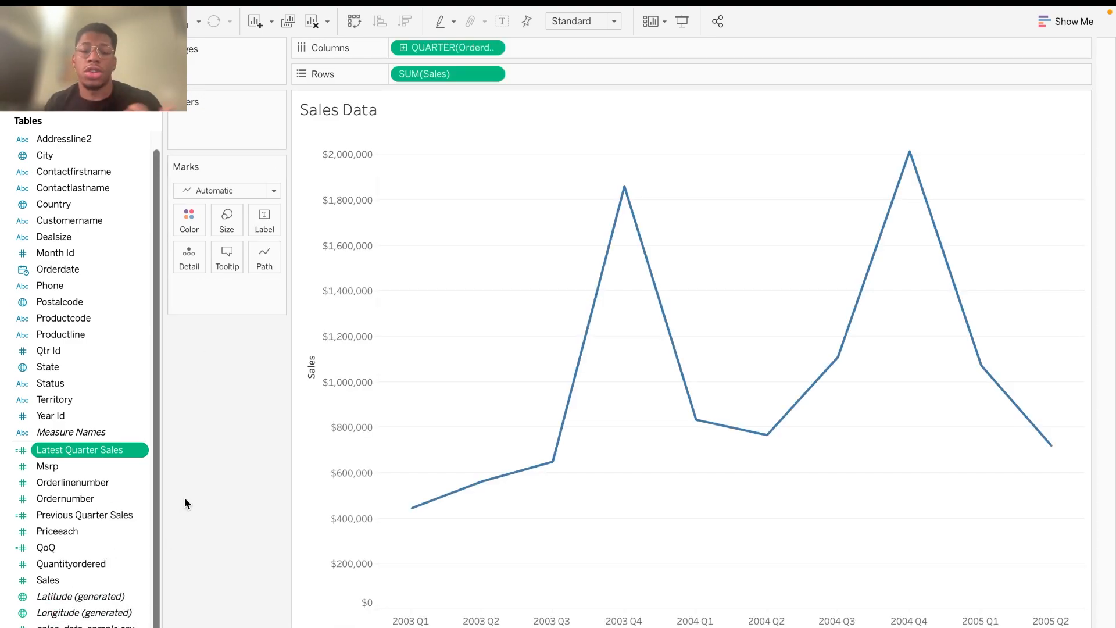
# Step: Review the Previous Quarter Sales formula and select the QoQ measure showing -0.3288
pyautogui.click(84, 515)
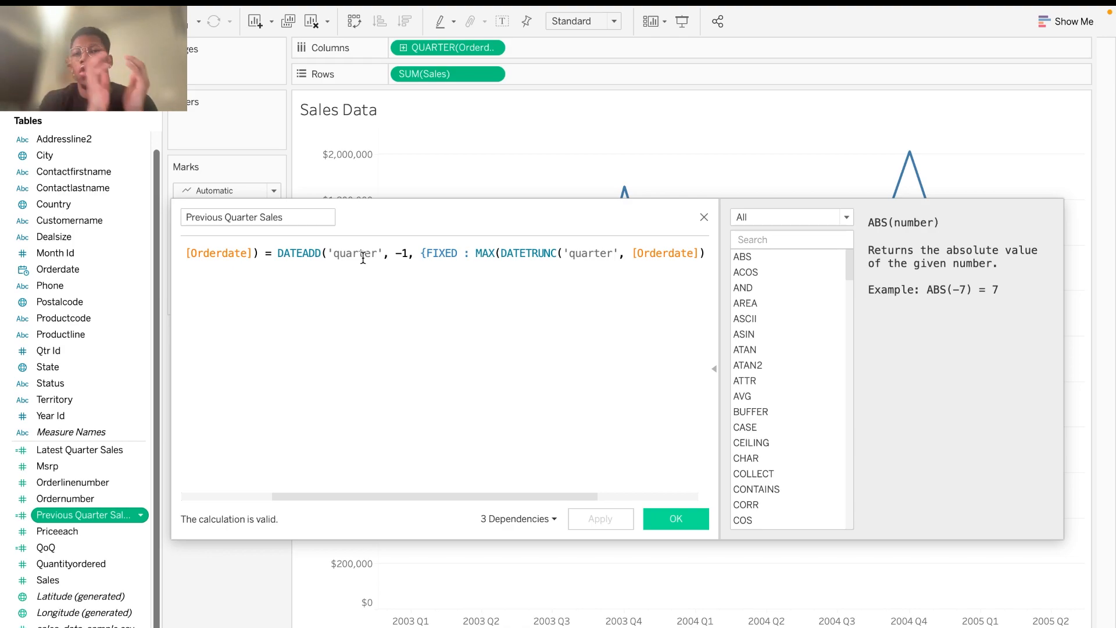
pyautogui.moveTo(692, 552)
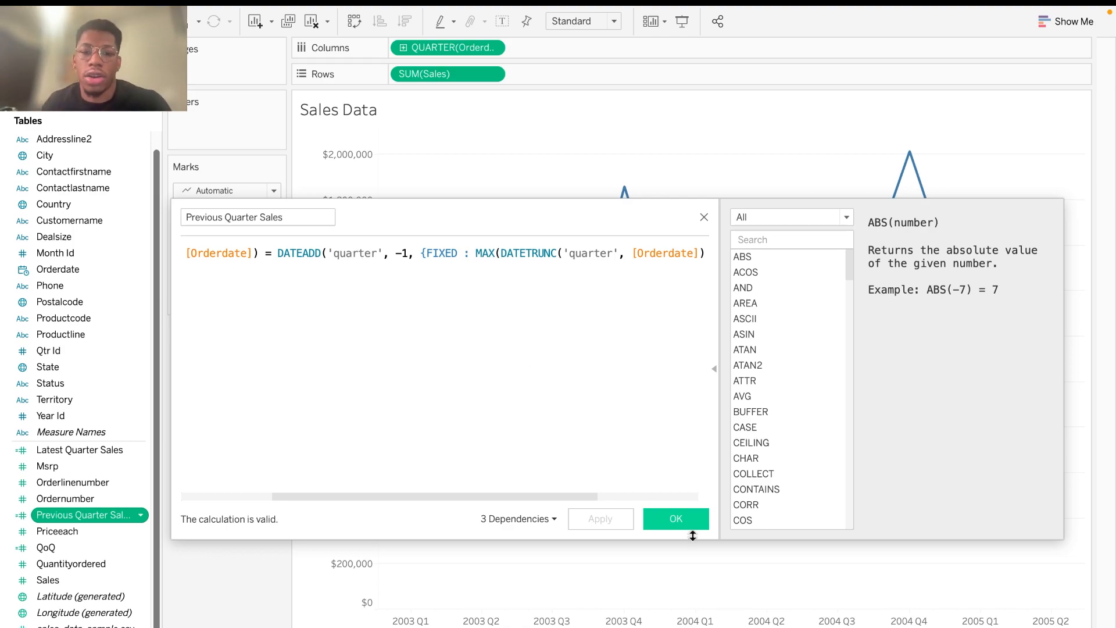
pyautogui.click(675, 519)
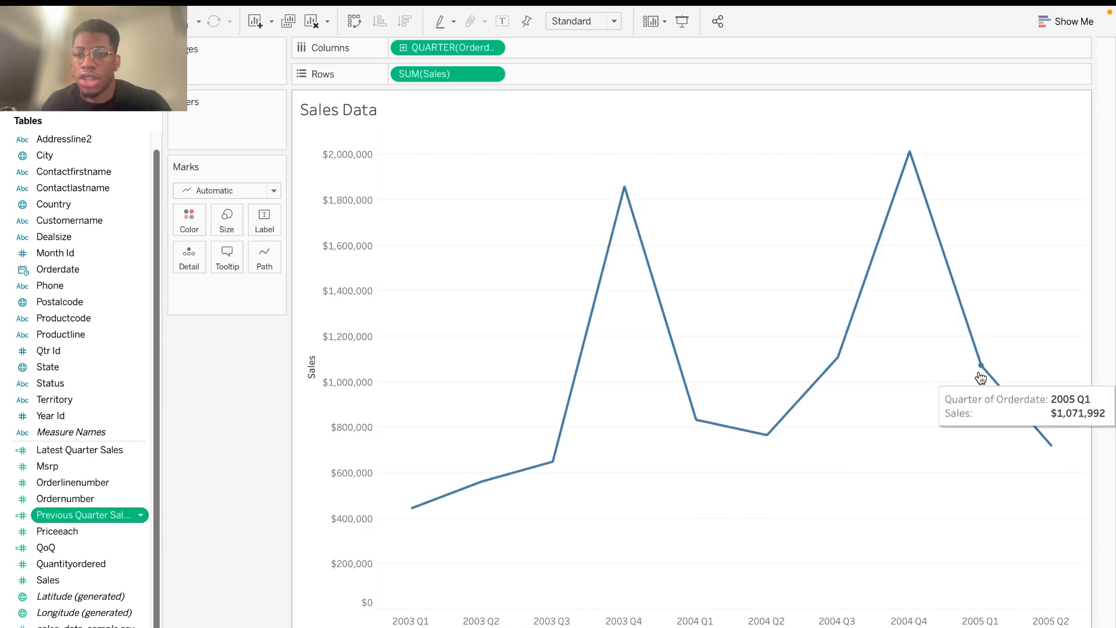
pyautogui.moveTo(906, 407)
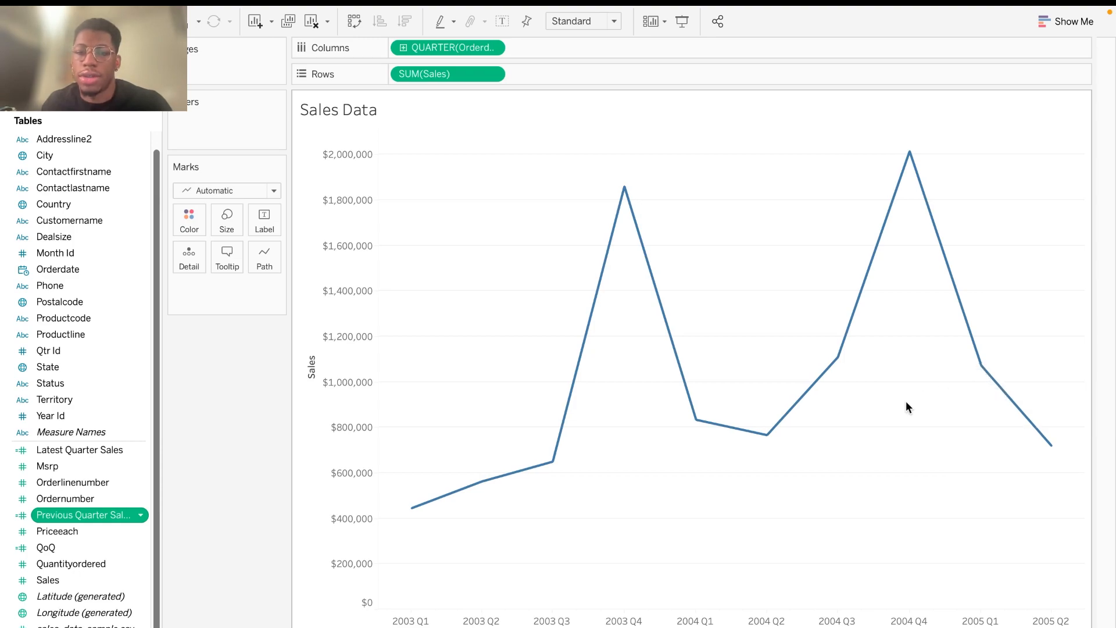
pyautogui.moveTo(944, 382)
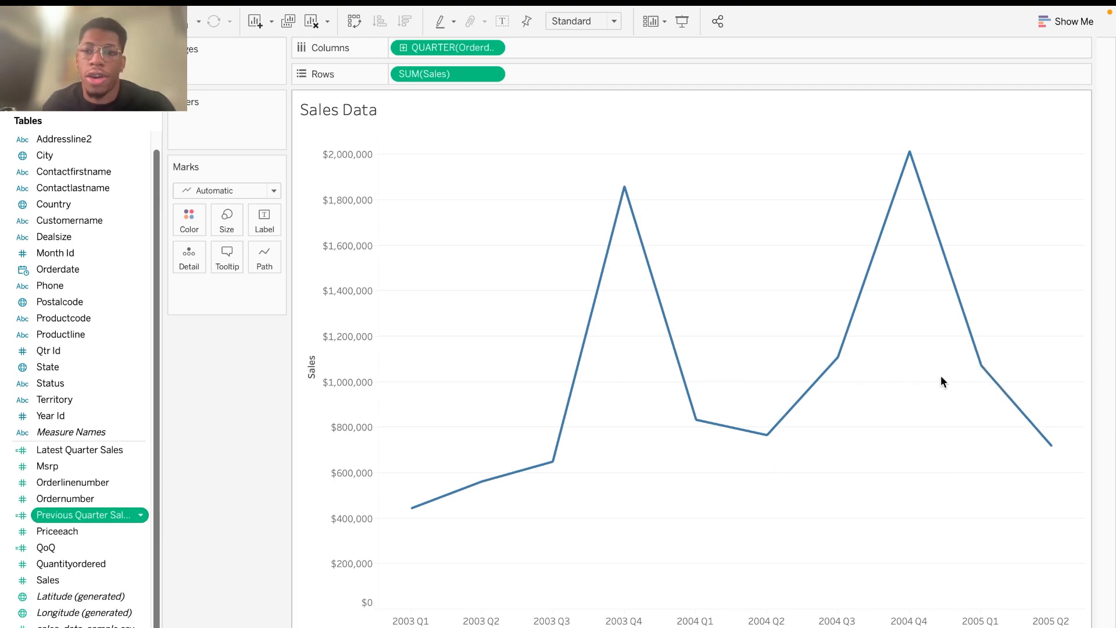
pyautogui.moveTo(981, 369)
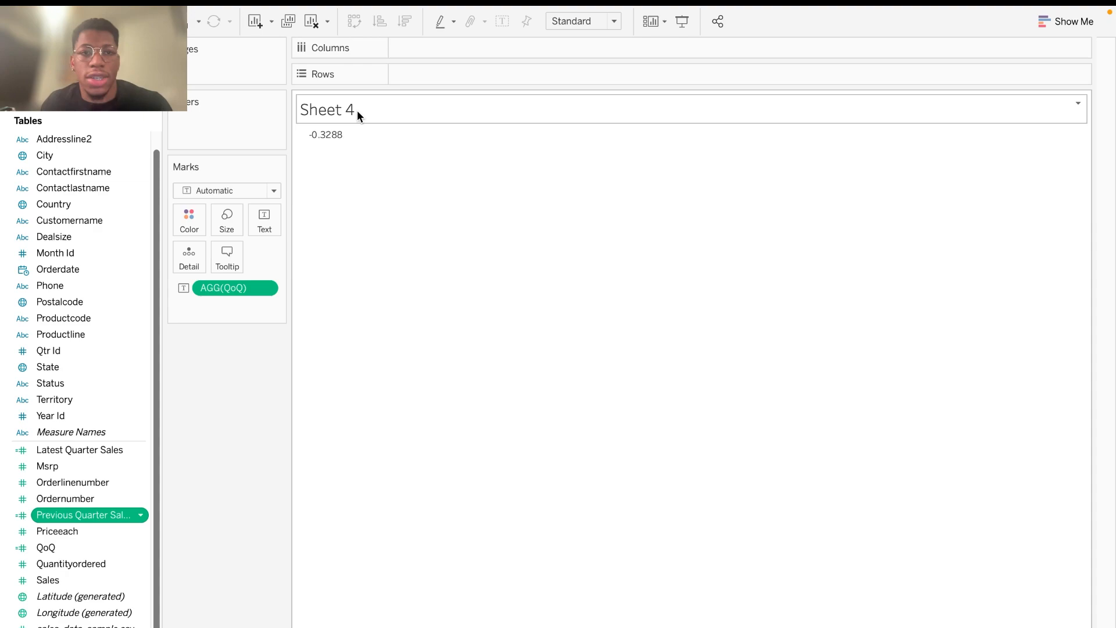
pyautogui.moveTo(323, 137)
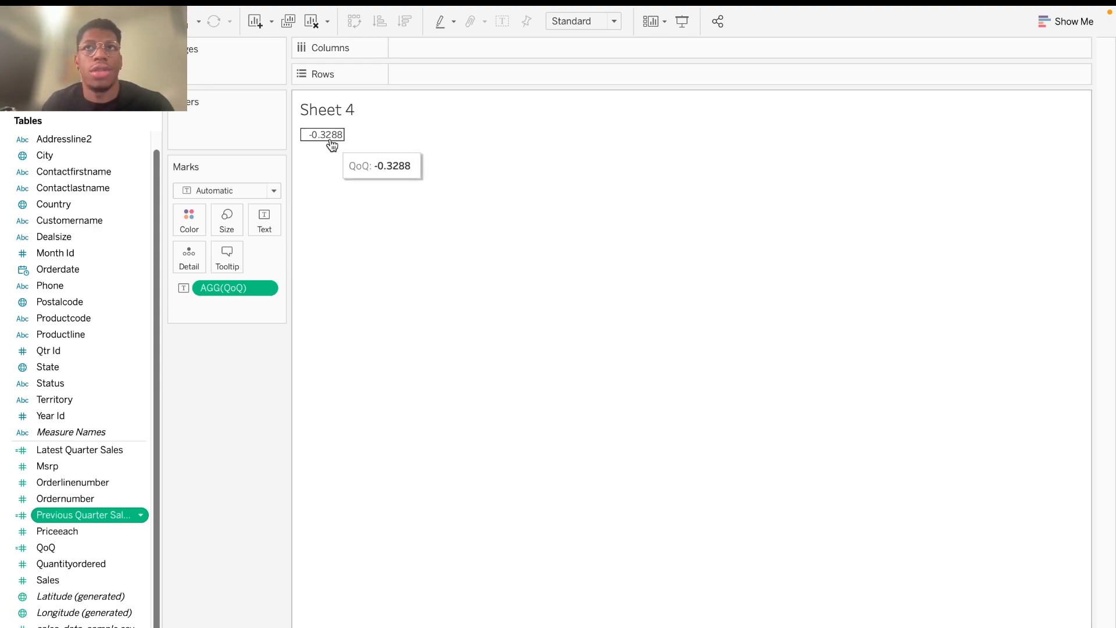
pyautogui.click(223, 288)
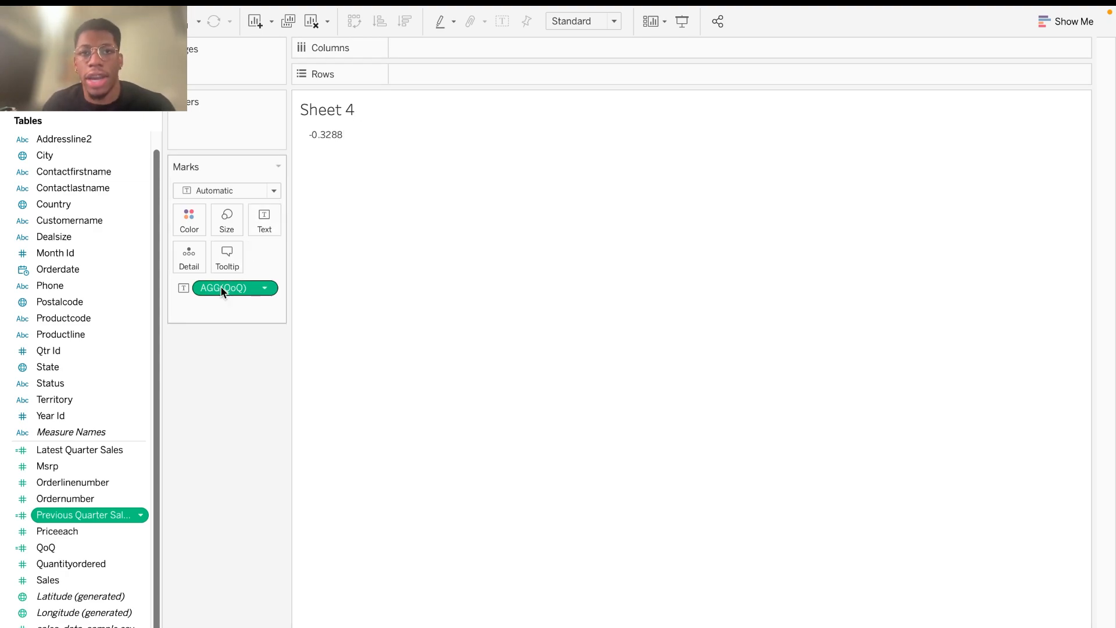
pyautogui.click(47, 547)
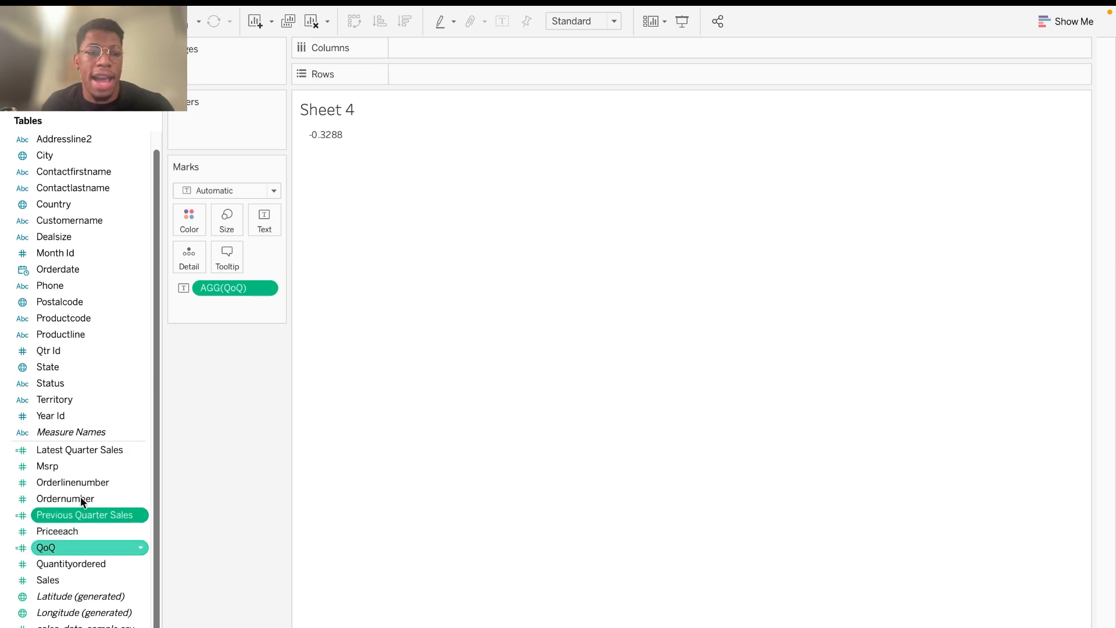
pyautogui.doubleClick(47, 547)
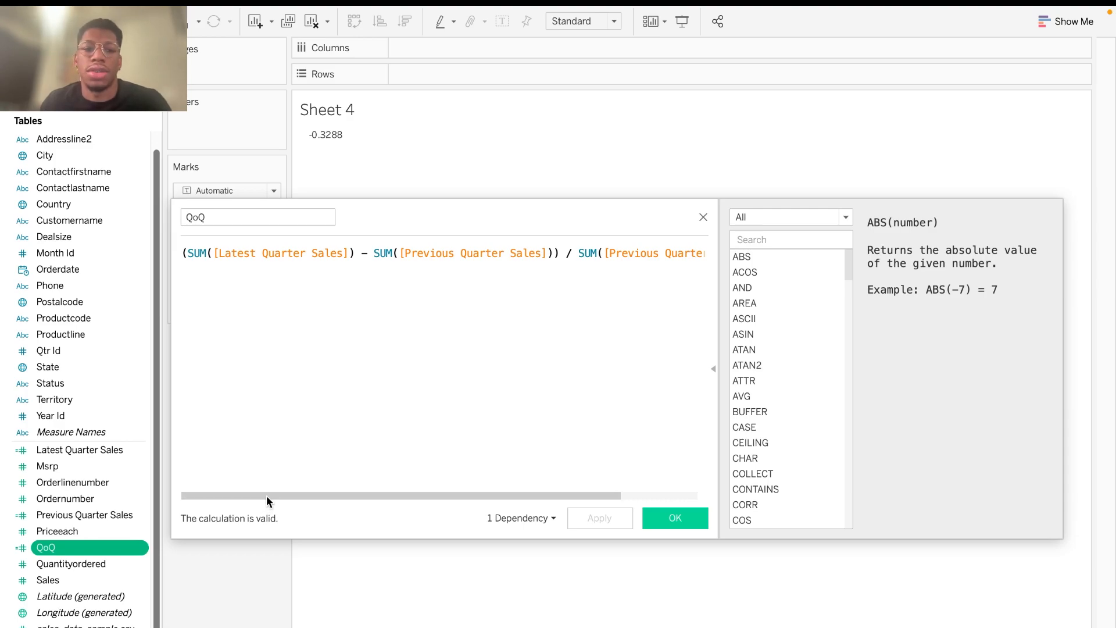
pyautogui.moveTo(268, 495); pyautogui.dragTo(338, 496)
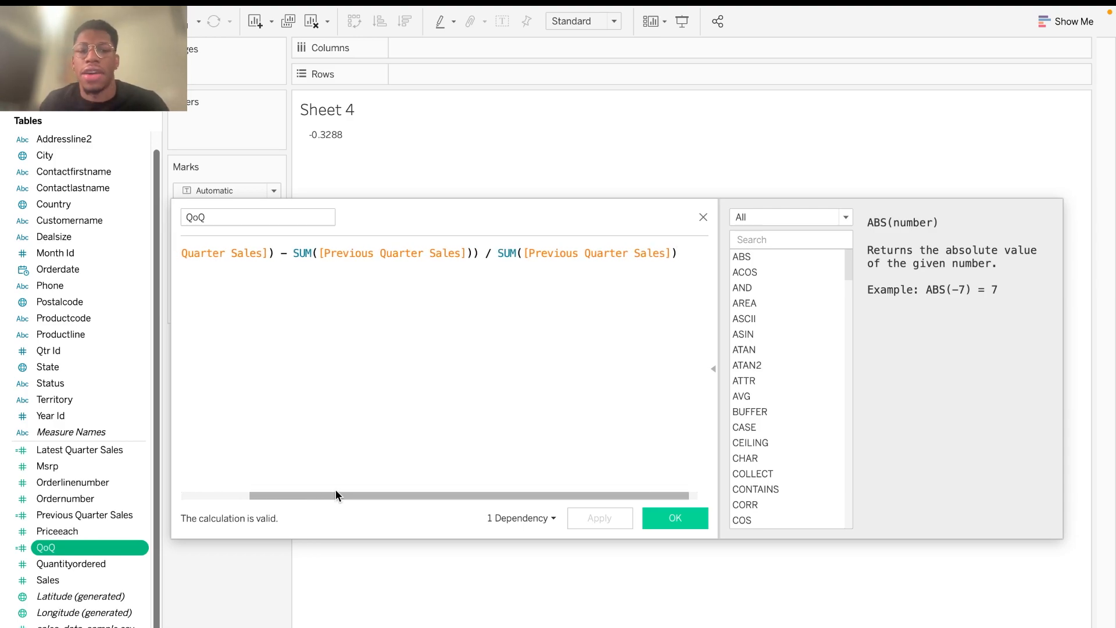
pyautogui.moveTo(337, 495); pyautogui.dragTo(360, 495)
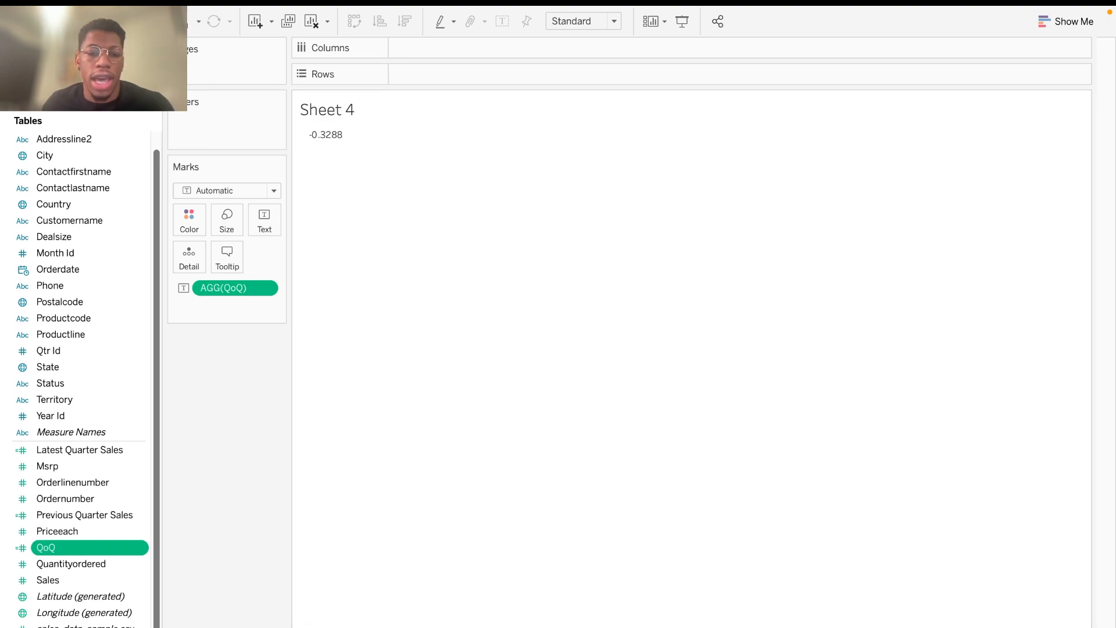
# Step: Open Sheet 2 with the latest quarter total 719,494 from the dashboard
pyautogui.rightClick(316, 391)
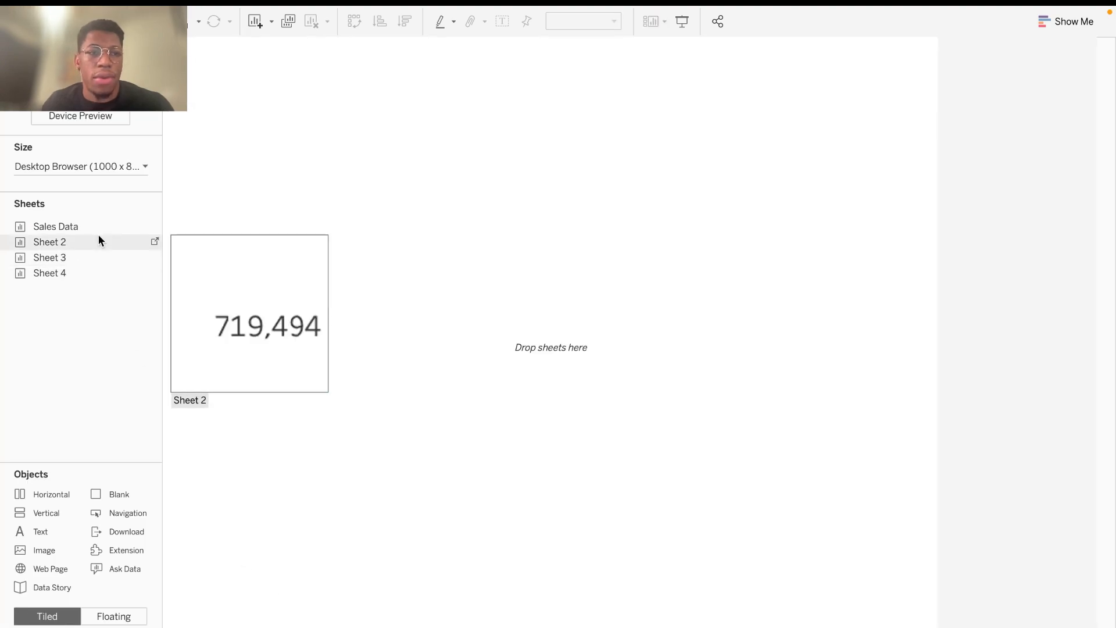
pyautogui.click(56, 225)
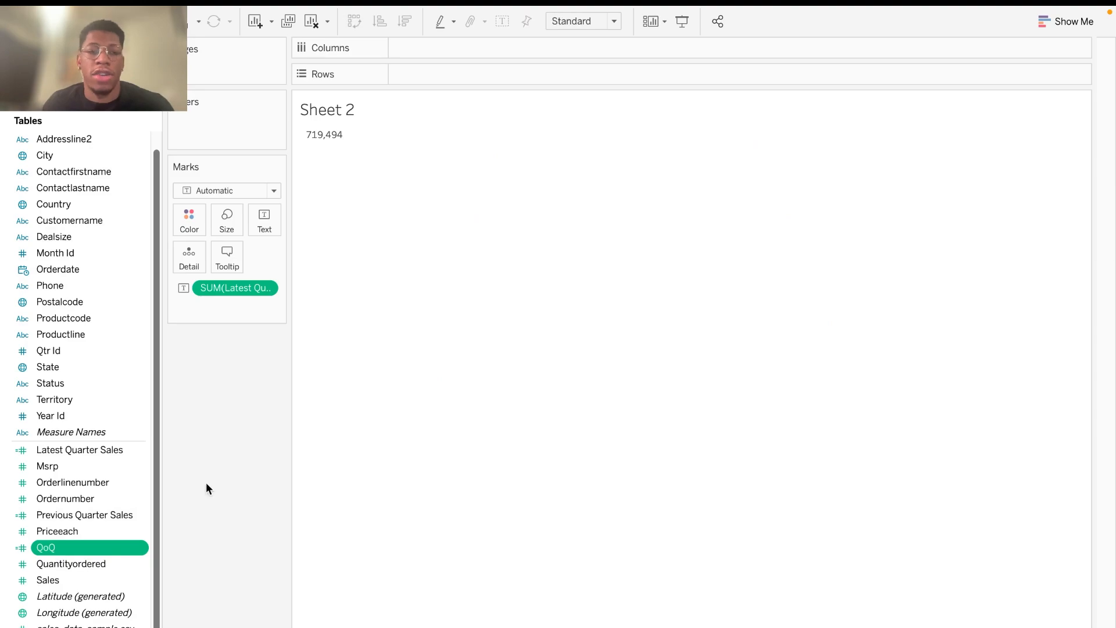
pyautogui.moveTo(348, 122)
pyautogui.write('This Quarter')
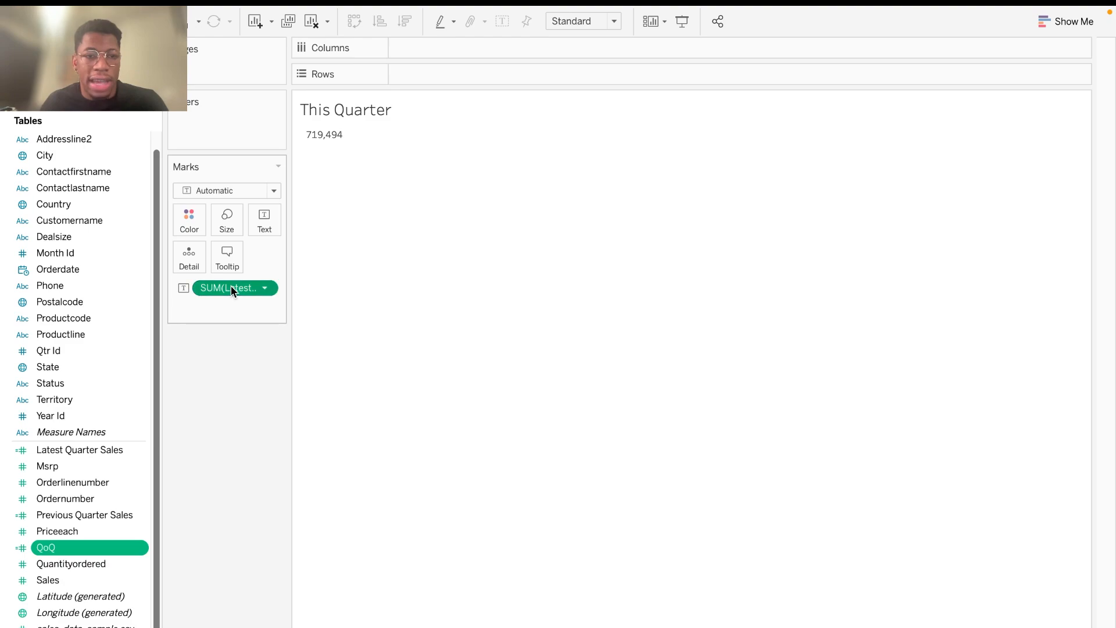
# Step: Centre the This Quarter title and insert SUM(Latest Quarter Sales) above the sheet name
pyautogui.doubleClick(345, 109)
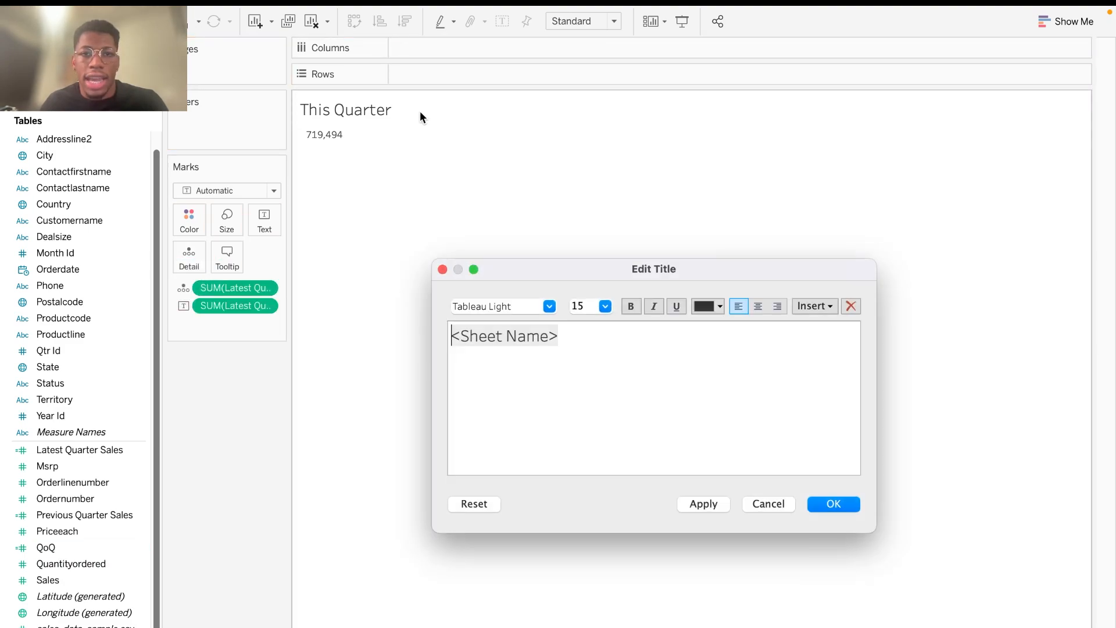
pyautogui.doubleClick(503, 336)
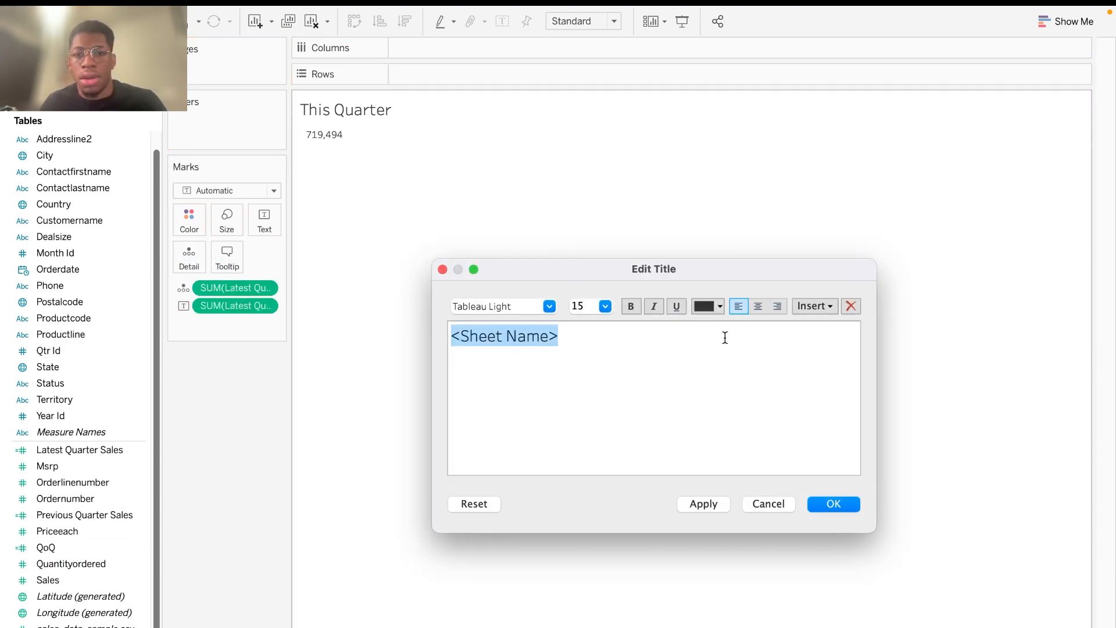
pyautogui.click(757, 307)
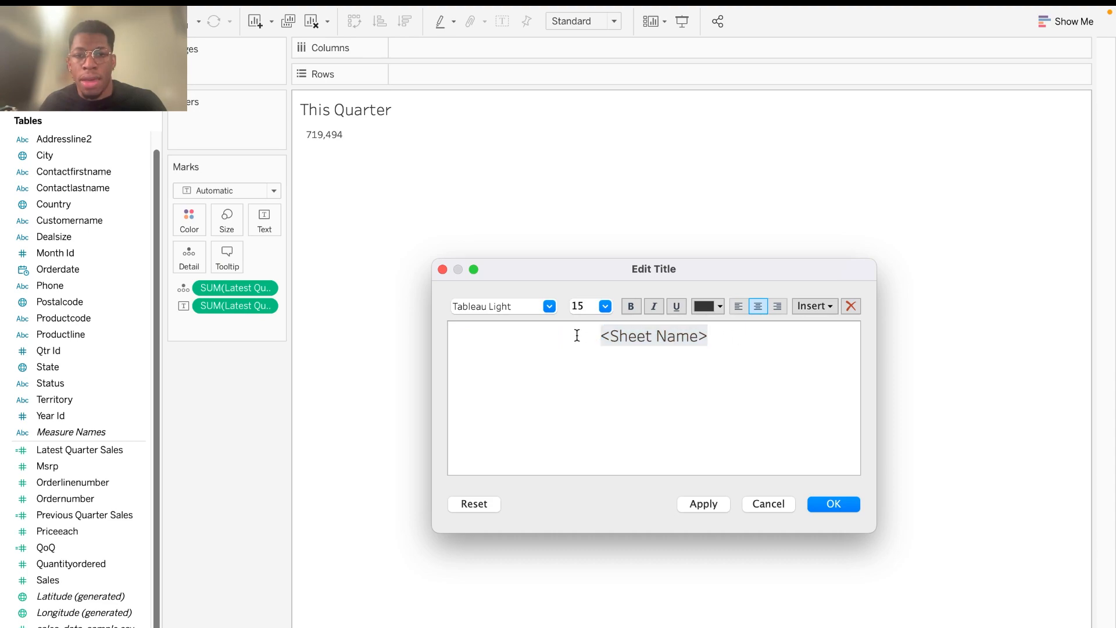
pyautogui.click(813, 305)
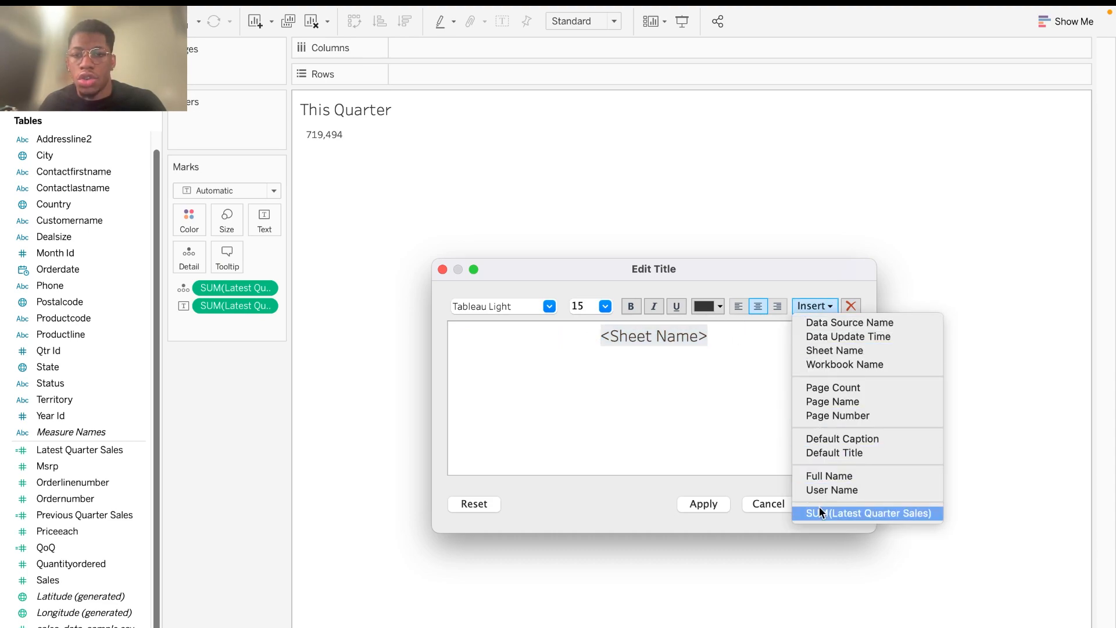
pyautogui.click(867, 514)
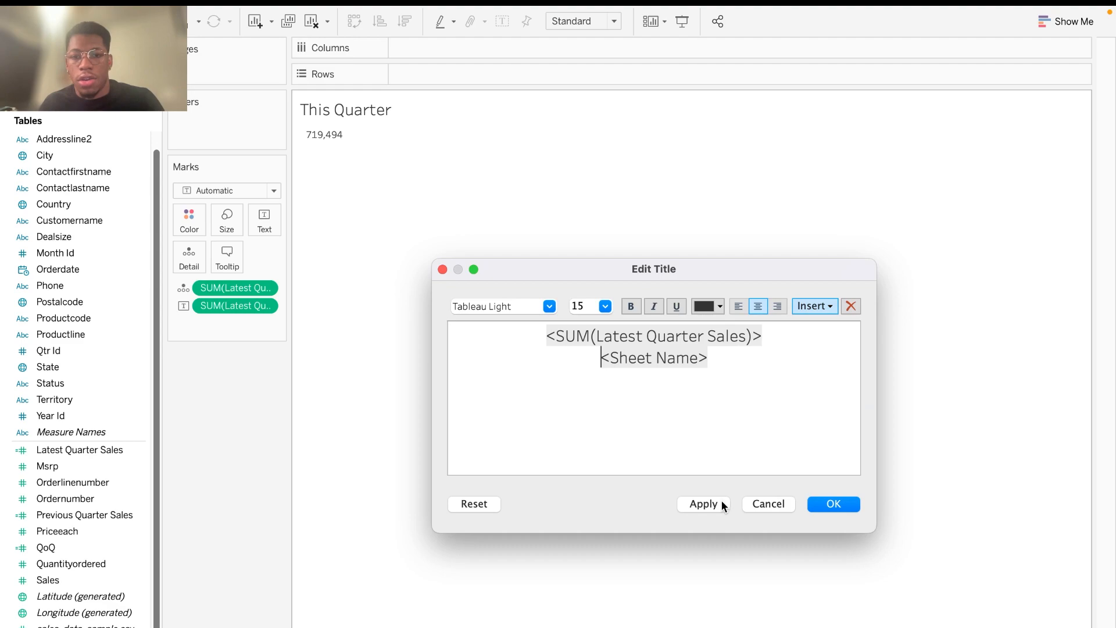
pyautogui.click(703, 503)
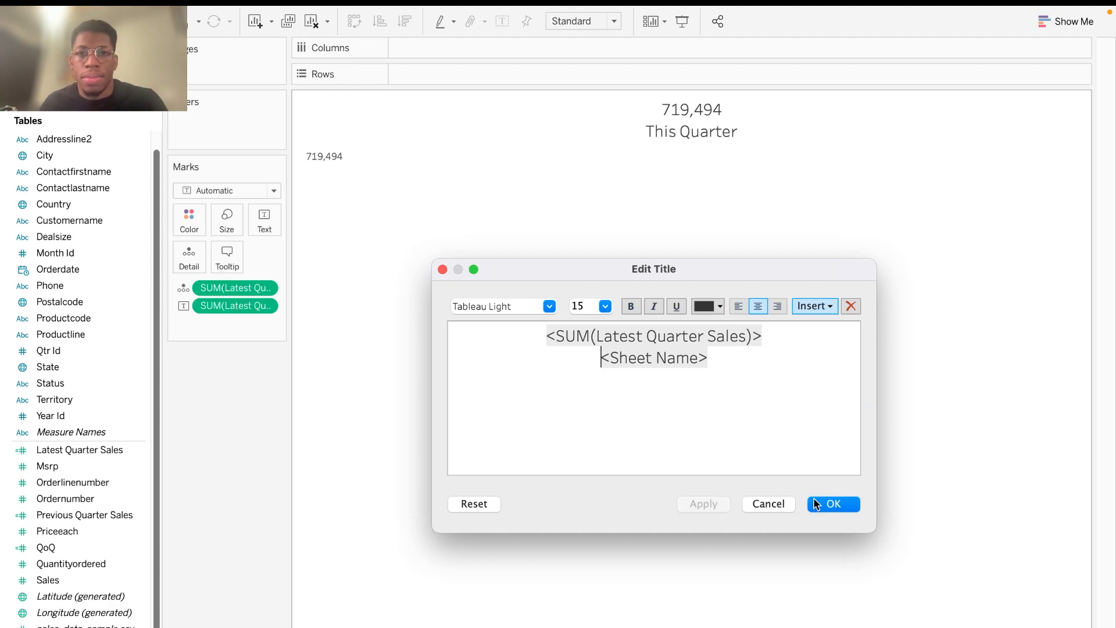
# Step: Format Latest Quarter Sales as custom currency with 0 decimals, giving $719494
pyautogui.rightClick(235, 288)
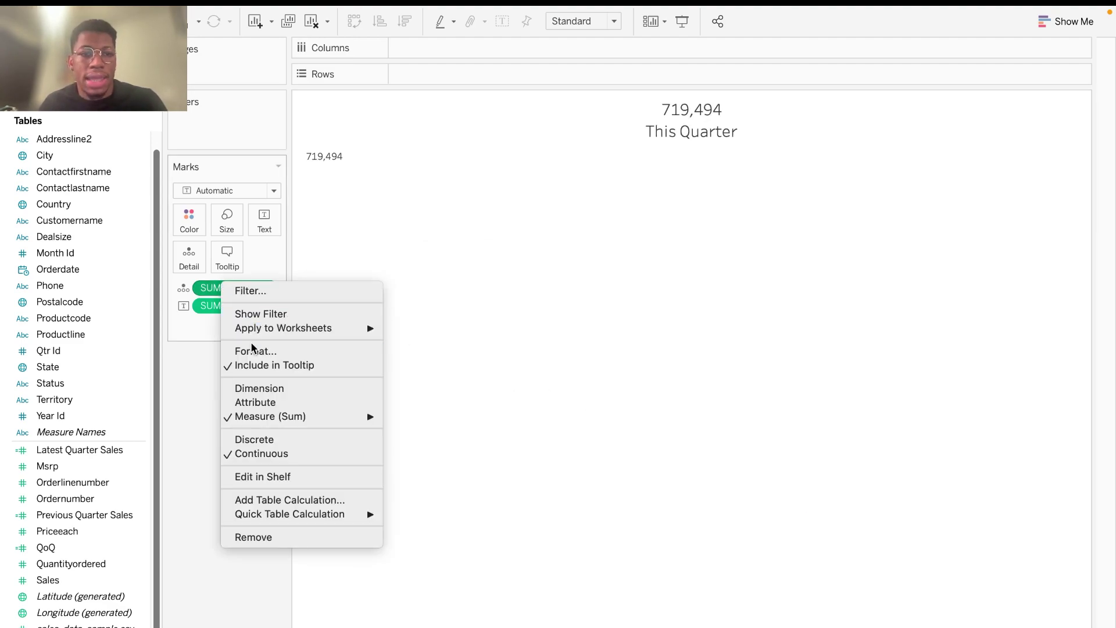
pyautogui.click(256, 351)
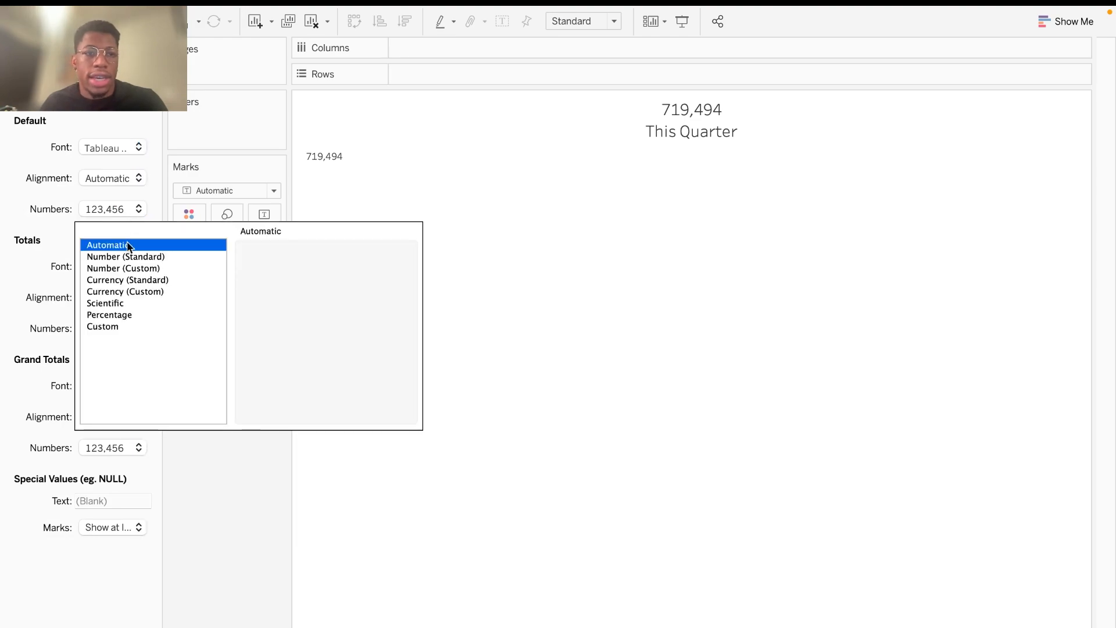
pyautogui.click(126, 279)
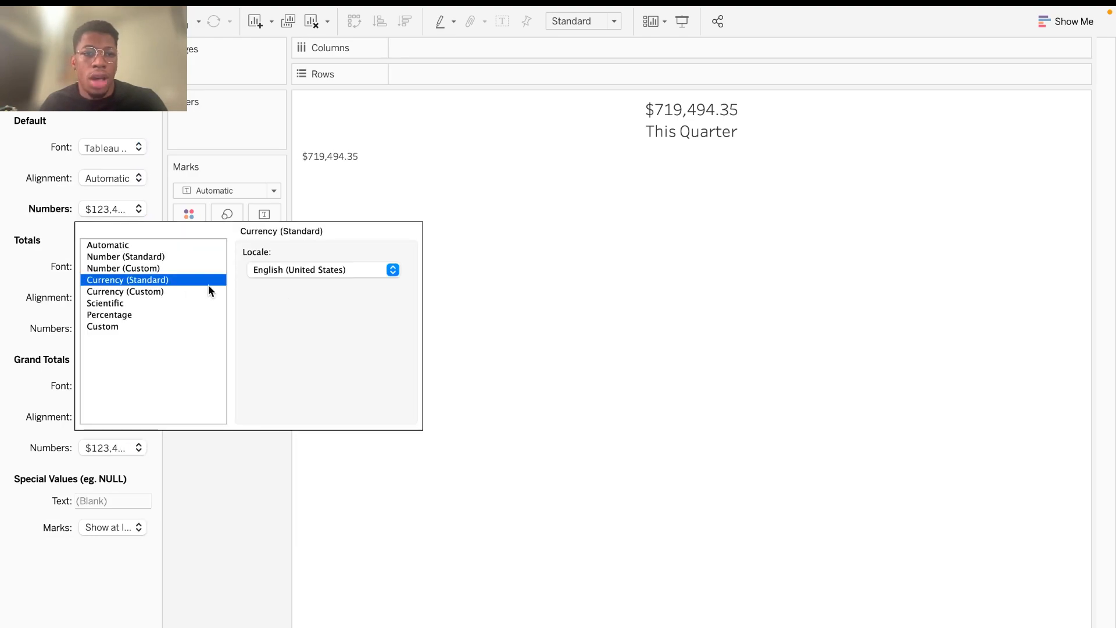
pyautogui.click(126, 290)
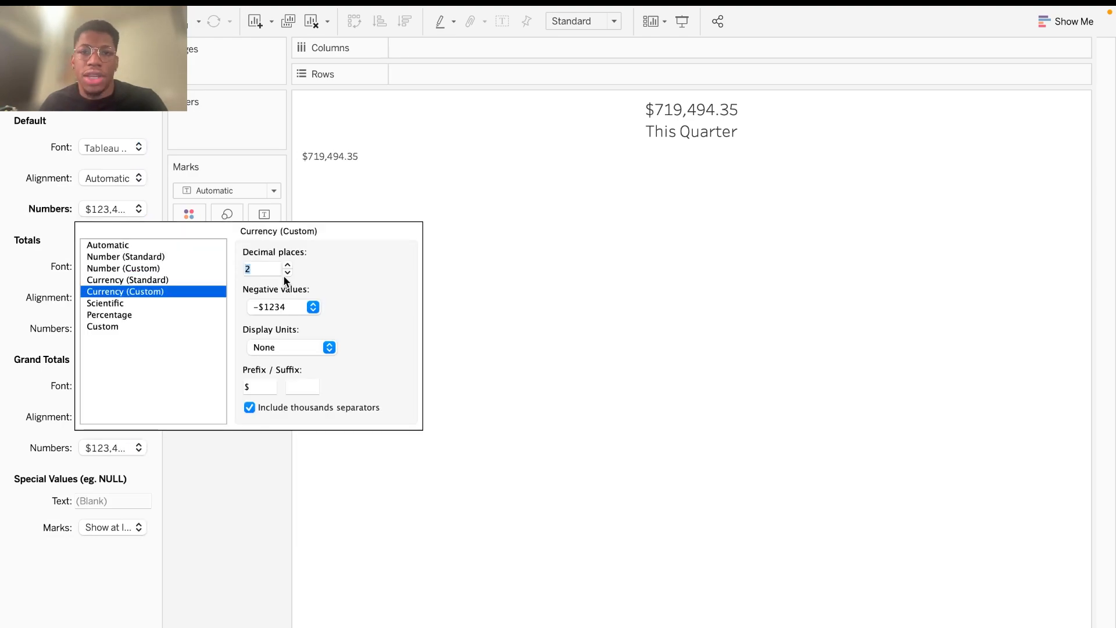
pyautogui.click(287, 273)
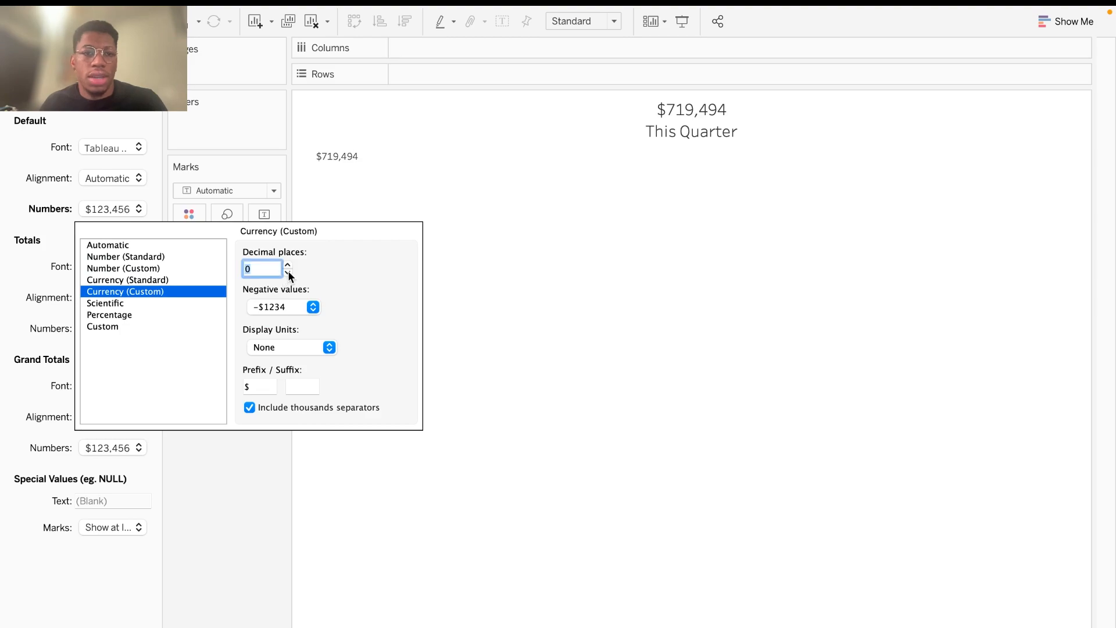
pyautogui.click(248, 408)
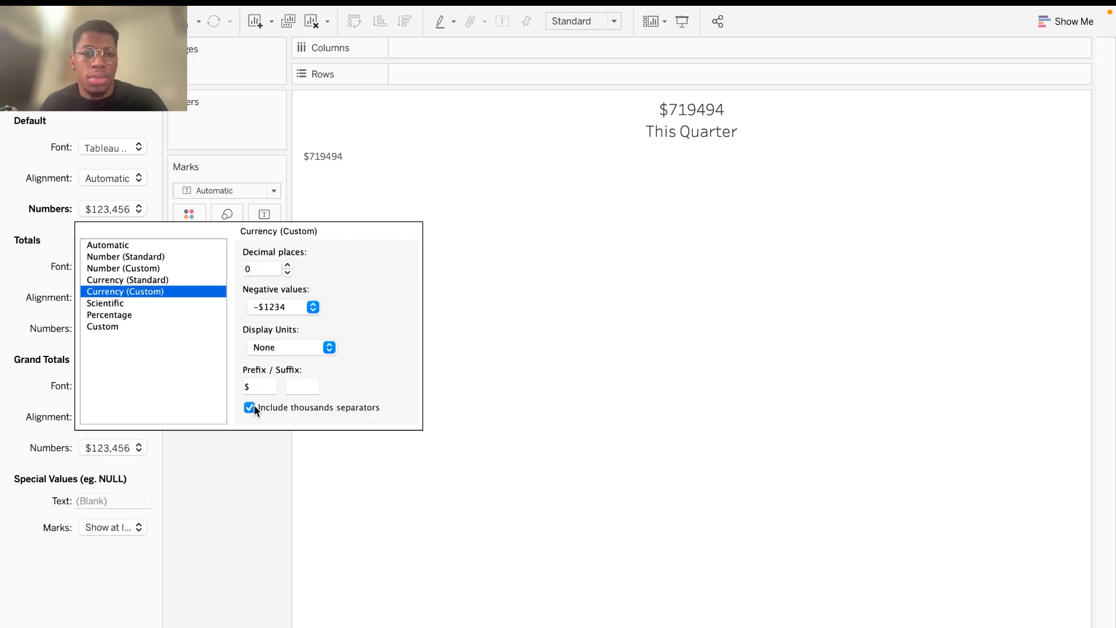
pyautogui.click(249, 408)
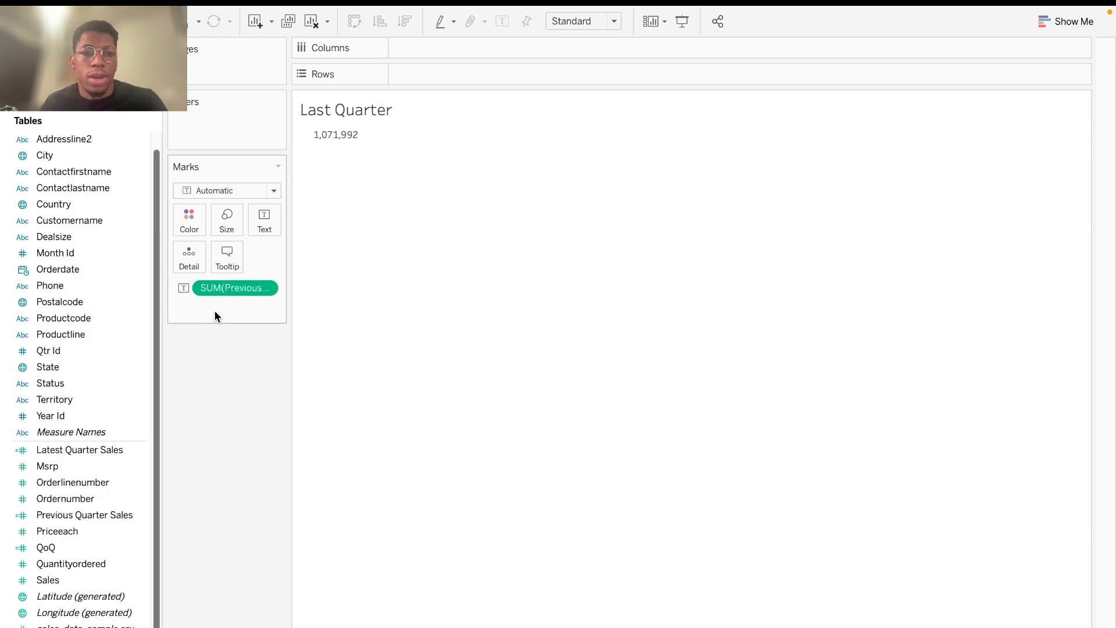
# Step: Add Previous Quarter Sales as detail and set its number format to currency ($1,071,992)
pyautogui.moveTo(235, 287); pyautogui.dragTo(214, 263)
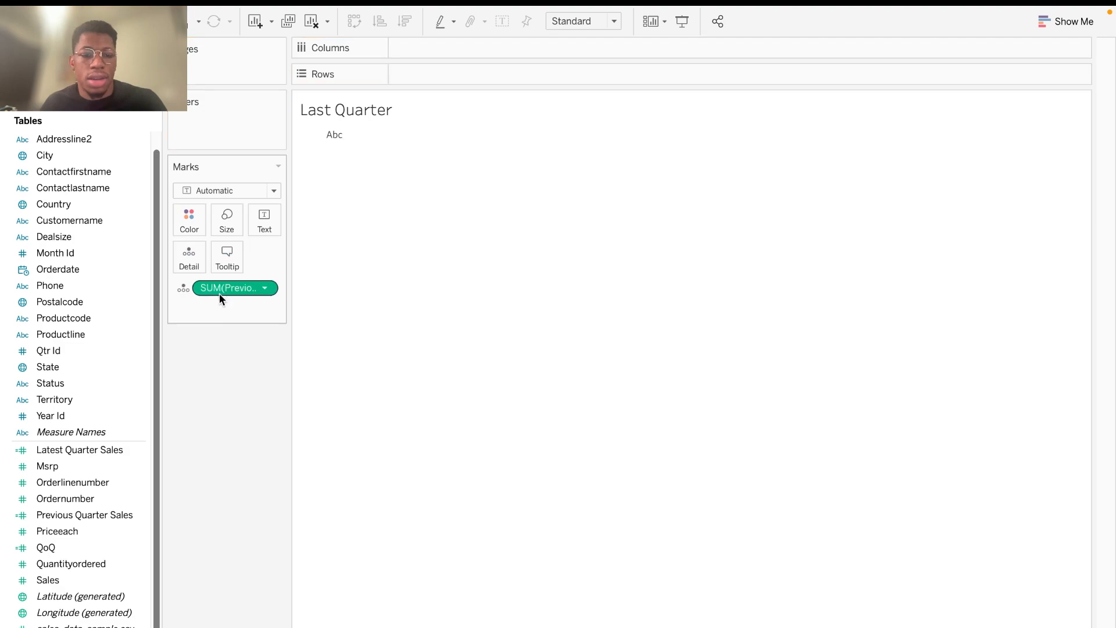
pyautogui.rightClick(231, 288)
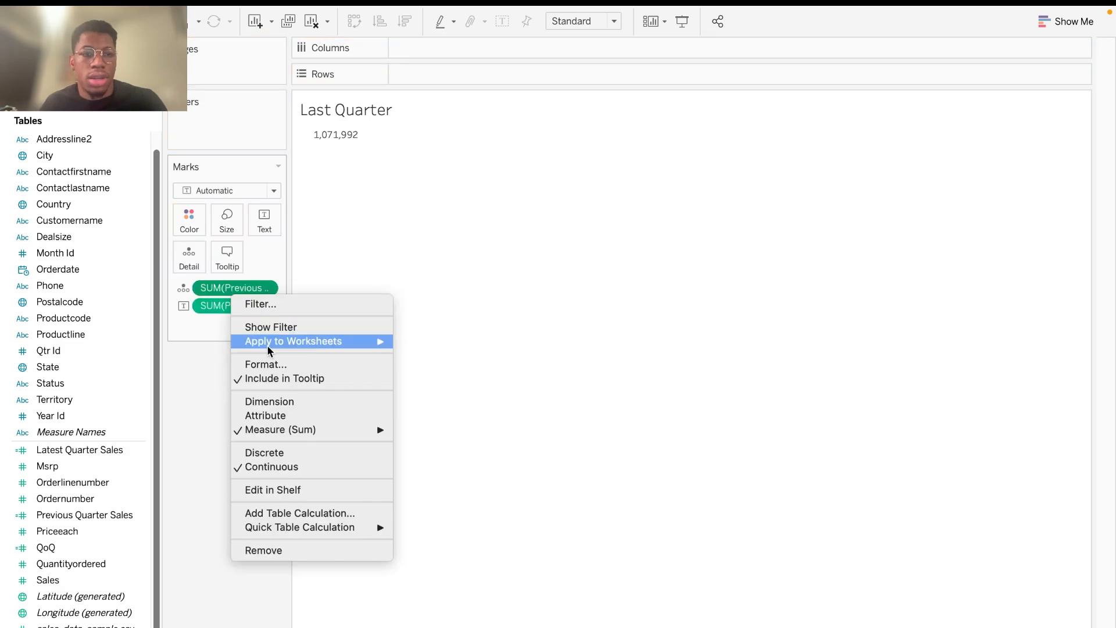
pyautogui.click(265, 364)
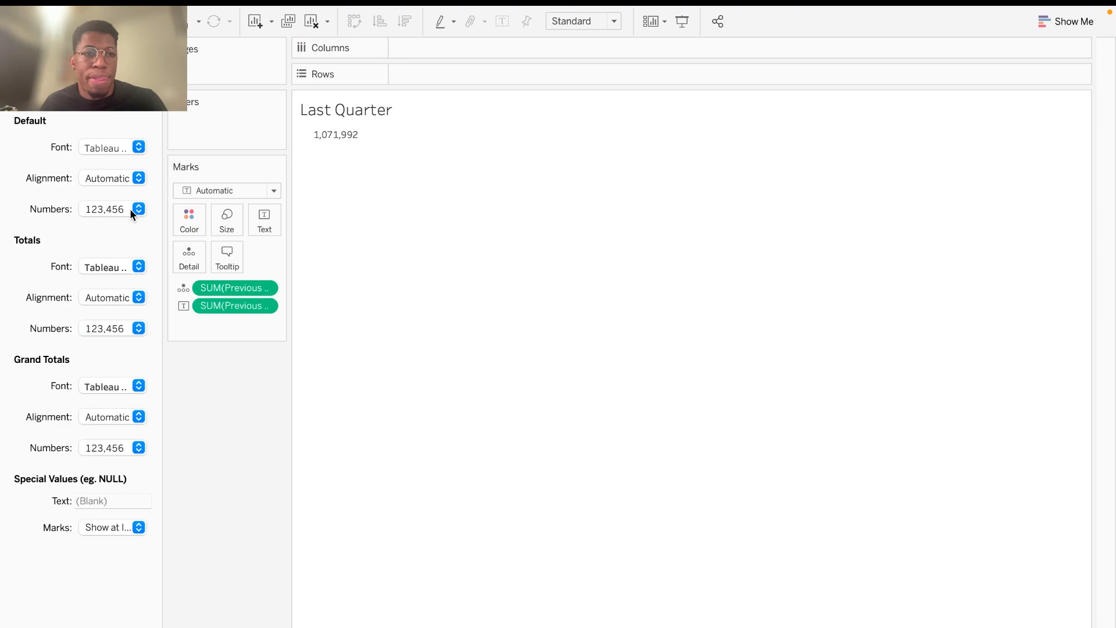
pyautogui.click(138, 209)
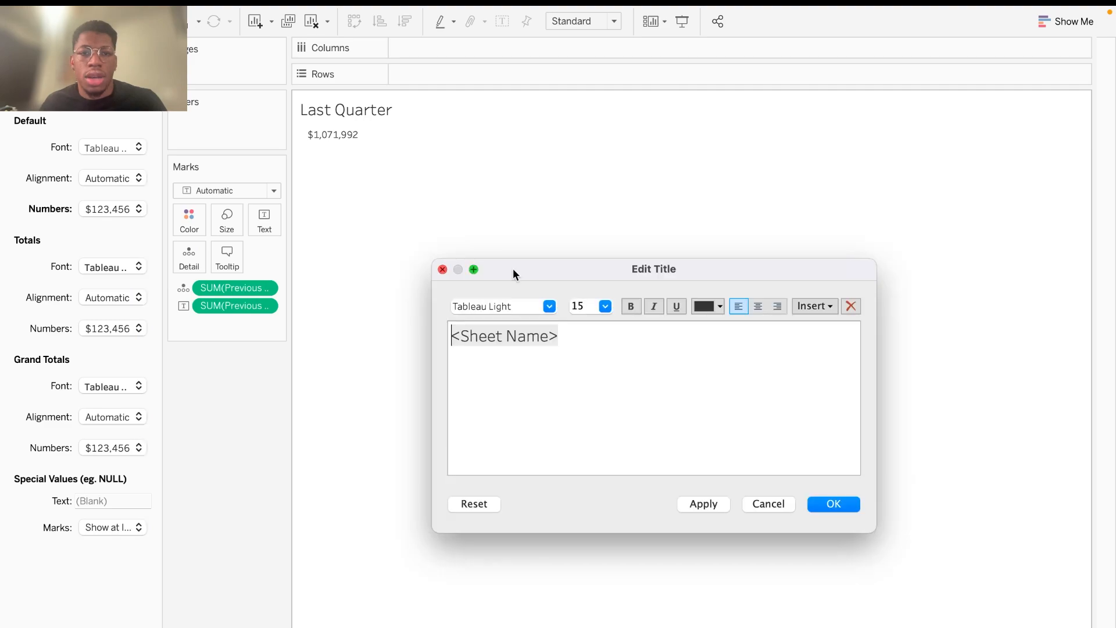
# Step: Insert SUM(Previous Quarter Sales) above the sheet name and centre the Last Quarter title
pyautogui.click(814, 306)
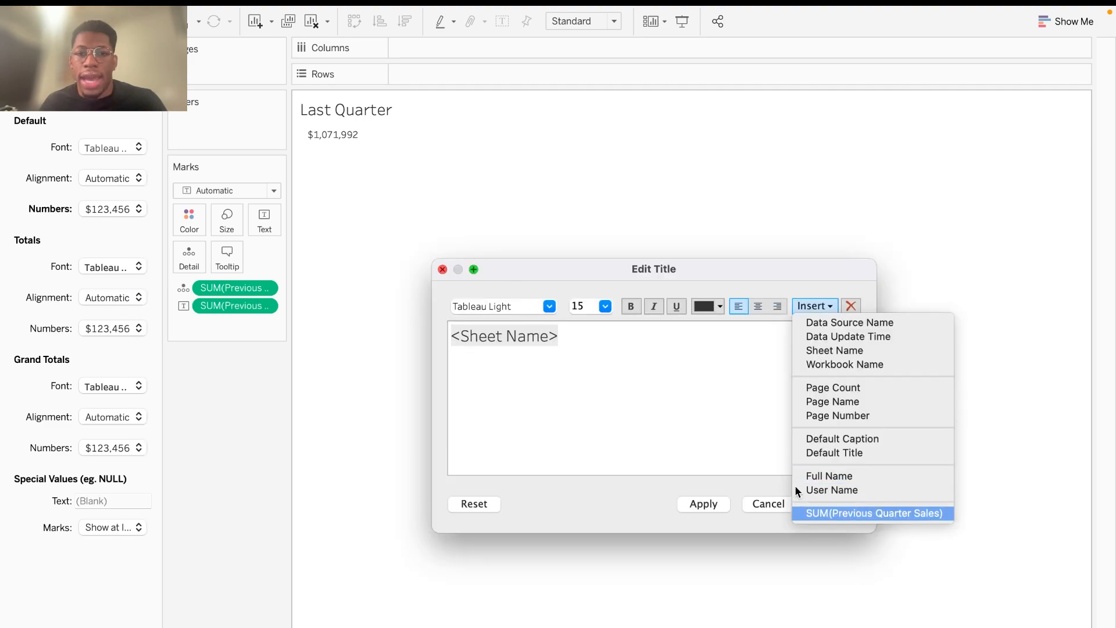
pyautogui.click(872, 514)
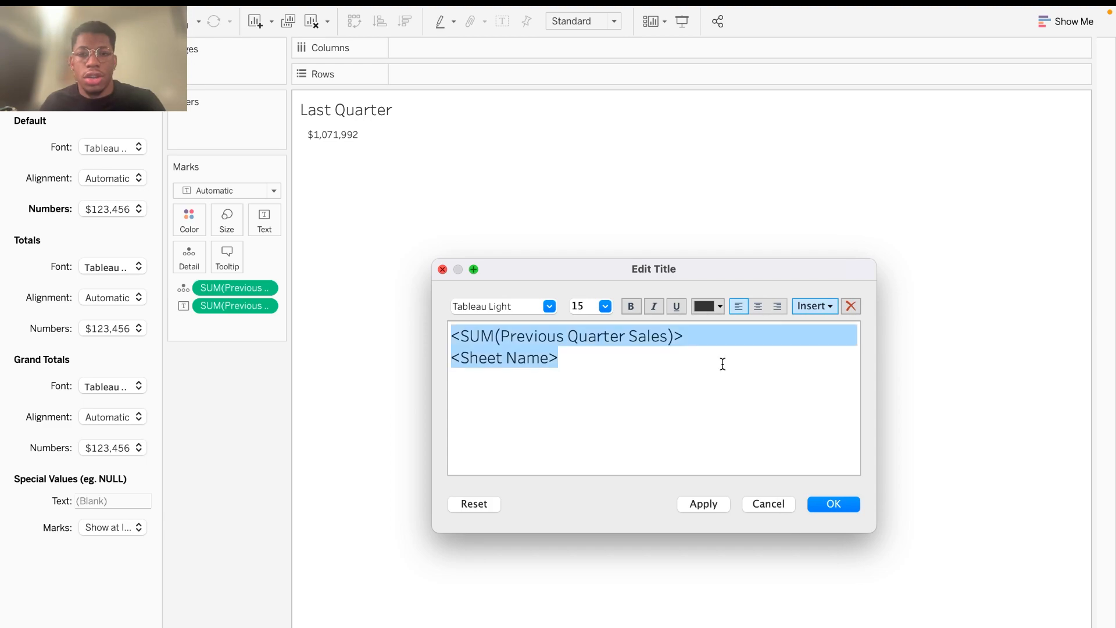
pyautogui.click(758, 305)
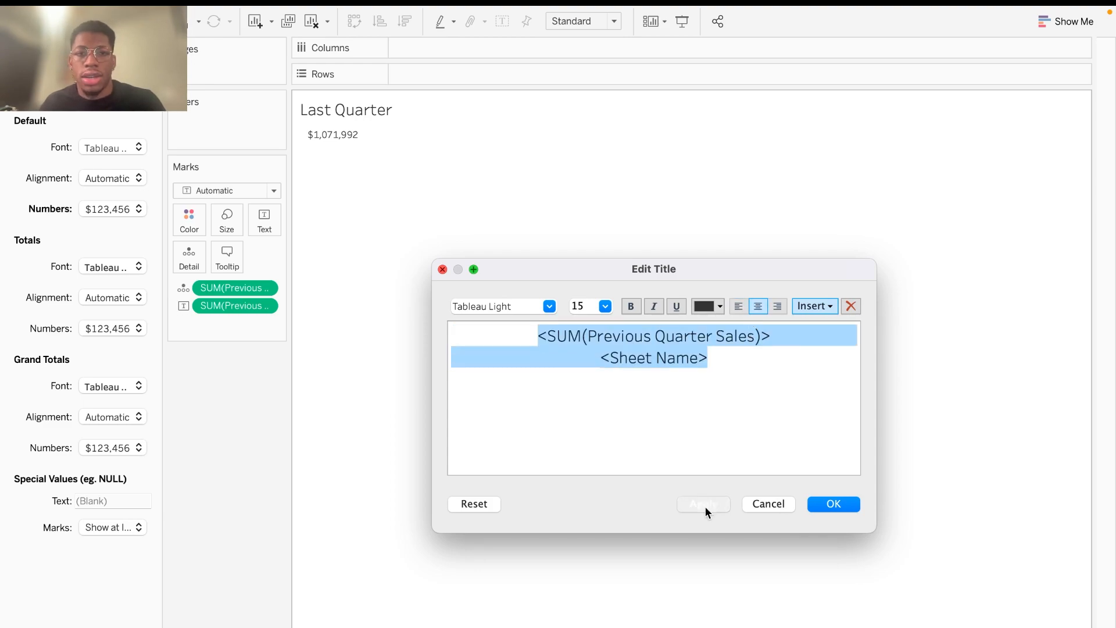
pyautogui.click(832, 503)
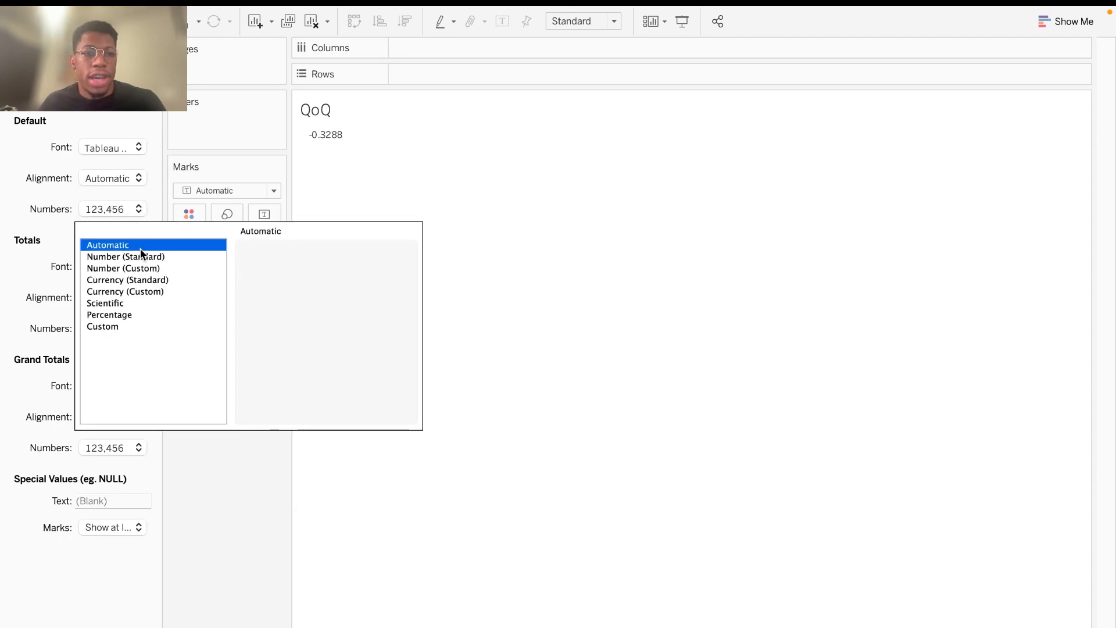
# Step: Format QoQ as a percentage (-32.9%) and insert AGG(QoQ) centred above the sheet name
pyautogui.click(126, 290)
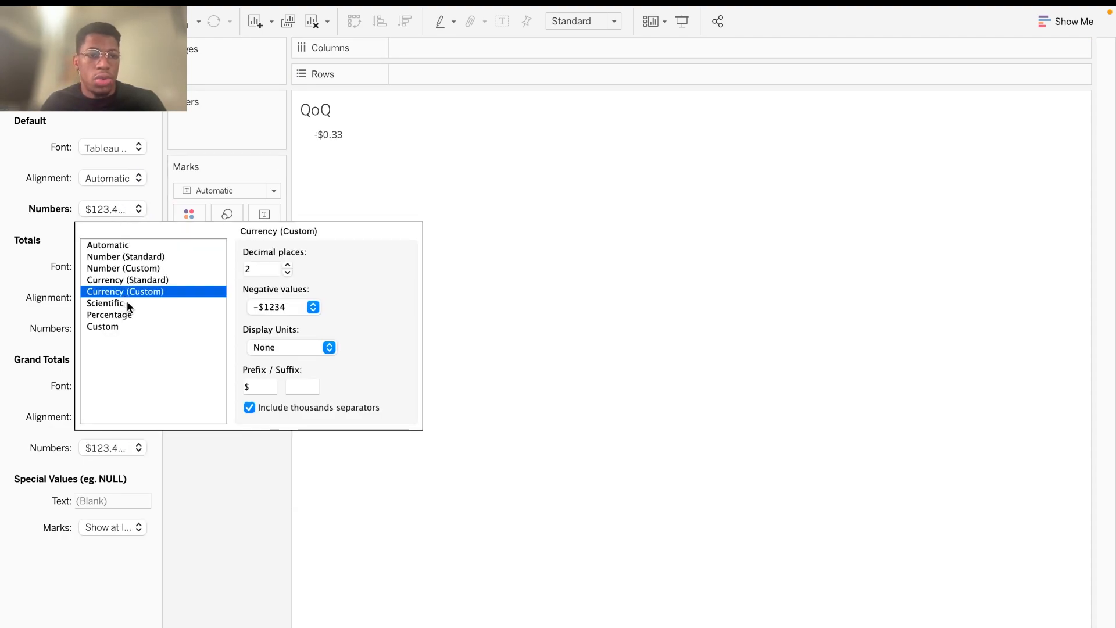
pyautogui.moveTo(132, 323)
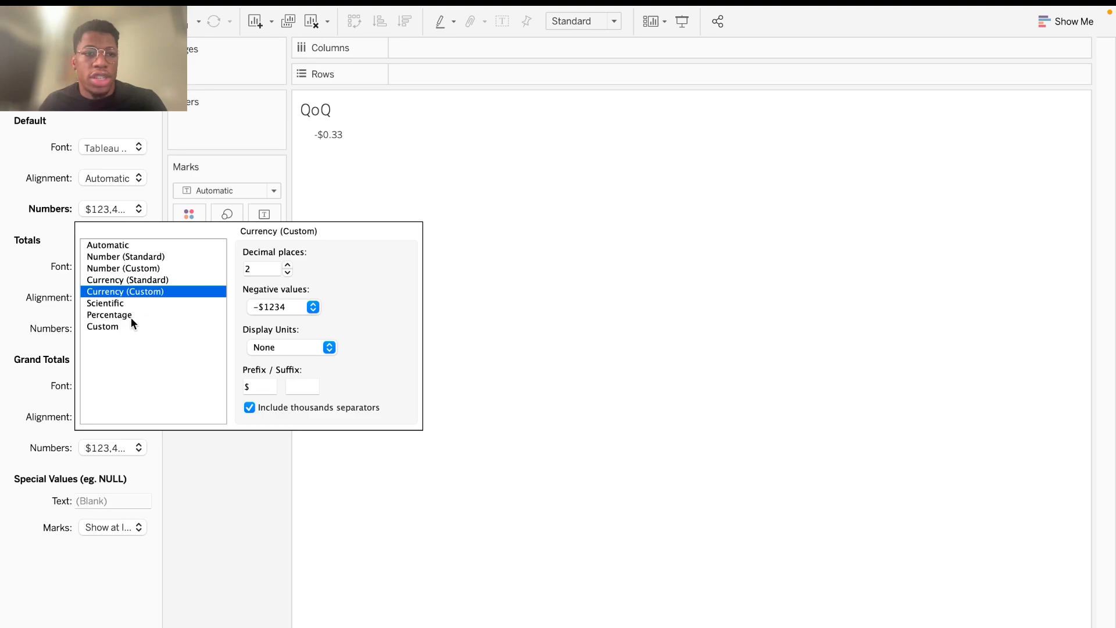
pyautogui.click(110, 314)
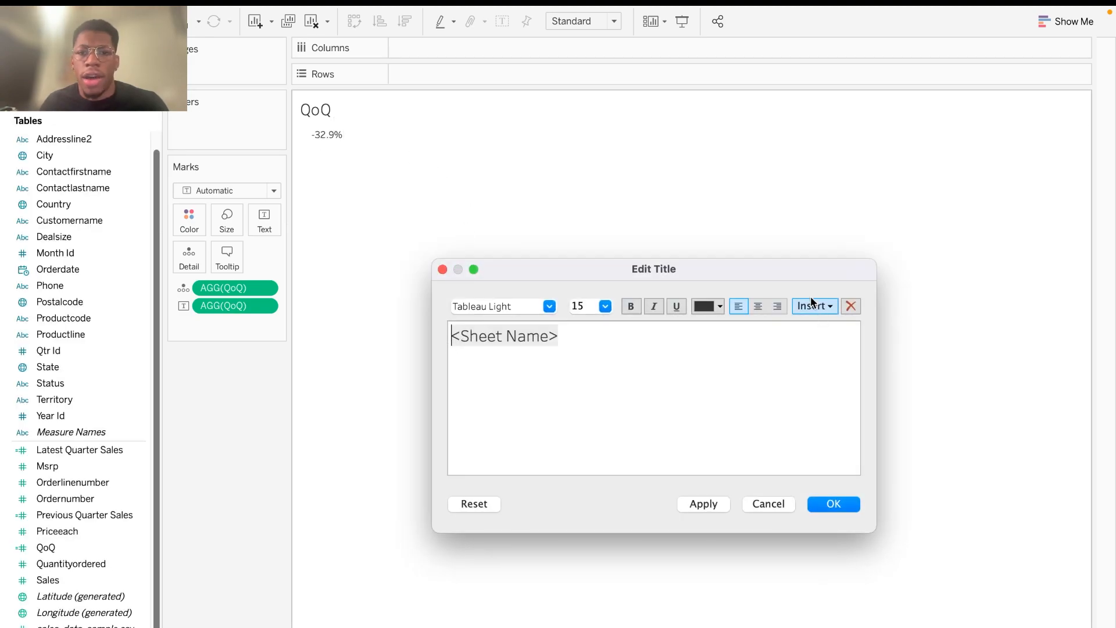
pyautogui.click(814, 306)
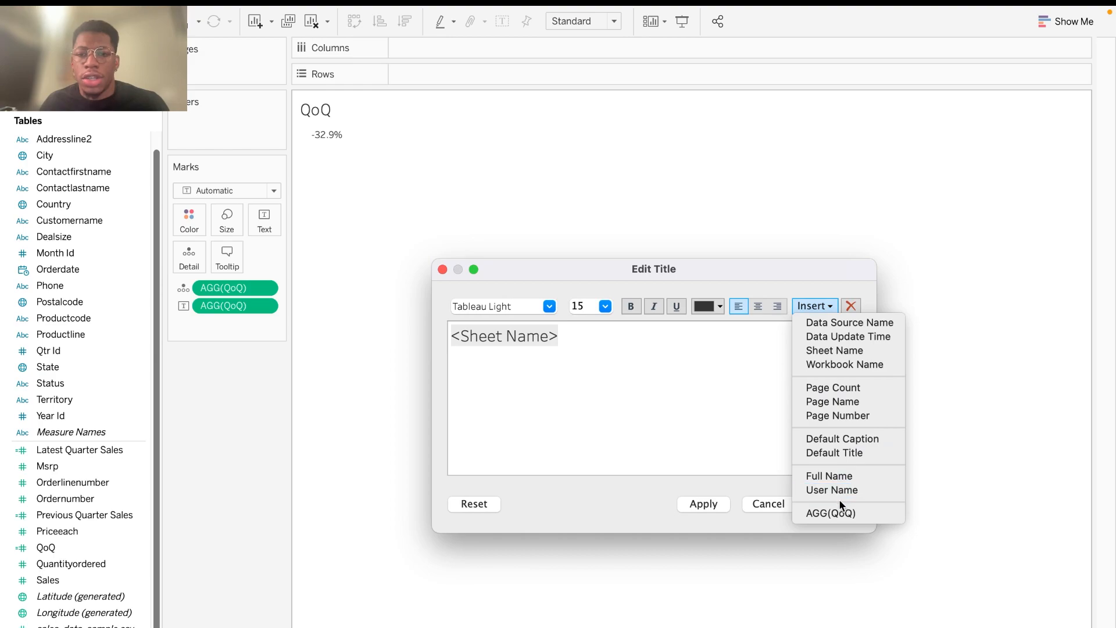
pyautogui.click(829, 512)
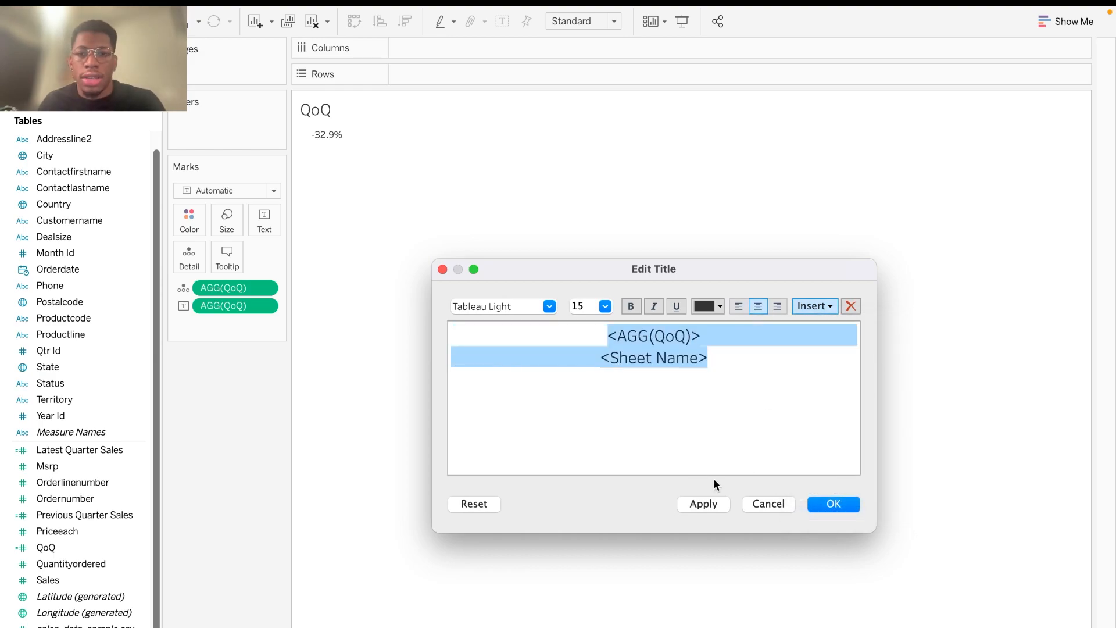
pyautogui.click(703, 503)
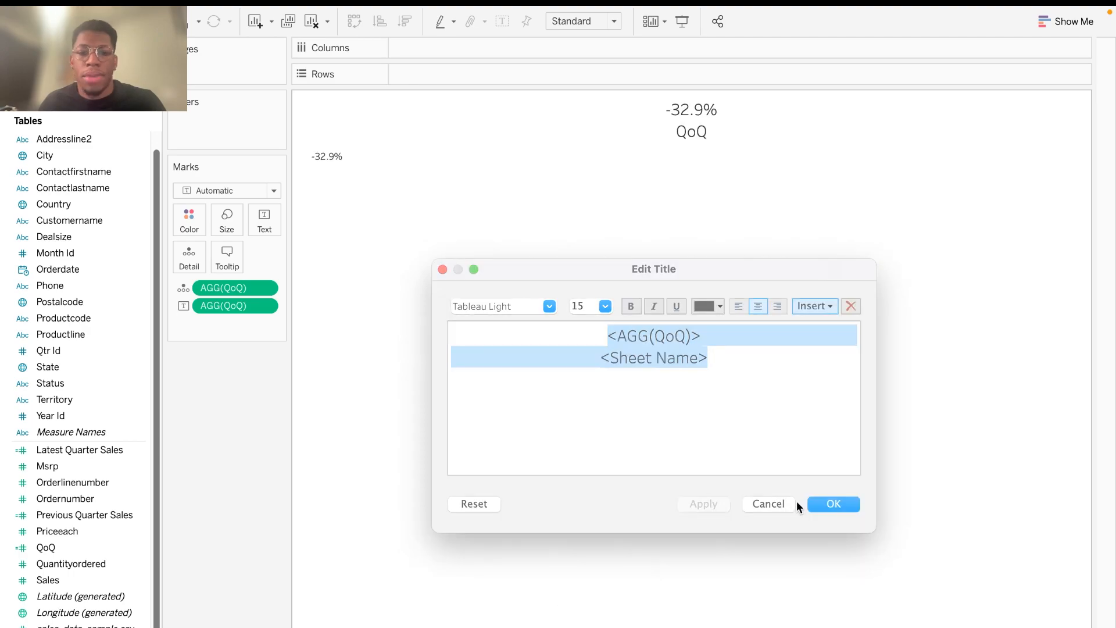
pyautogui.click(832, 503)
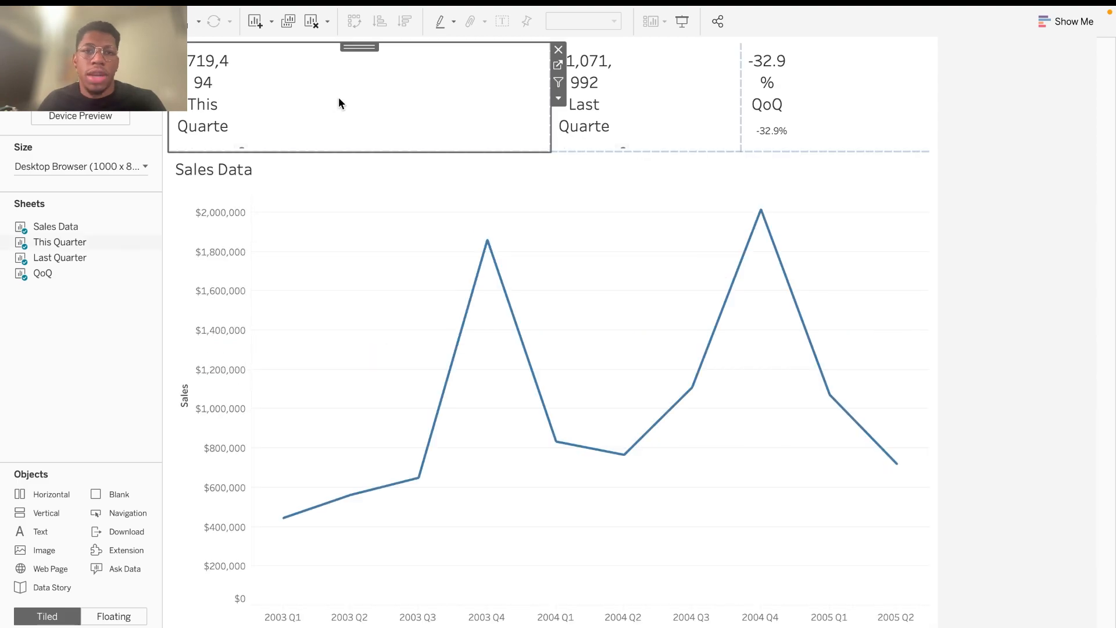
# Step: Set the This Quarter, Last Quarter and QoQ dashboard tiles to Fit Width
pyautogui.click(558, 100)
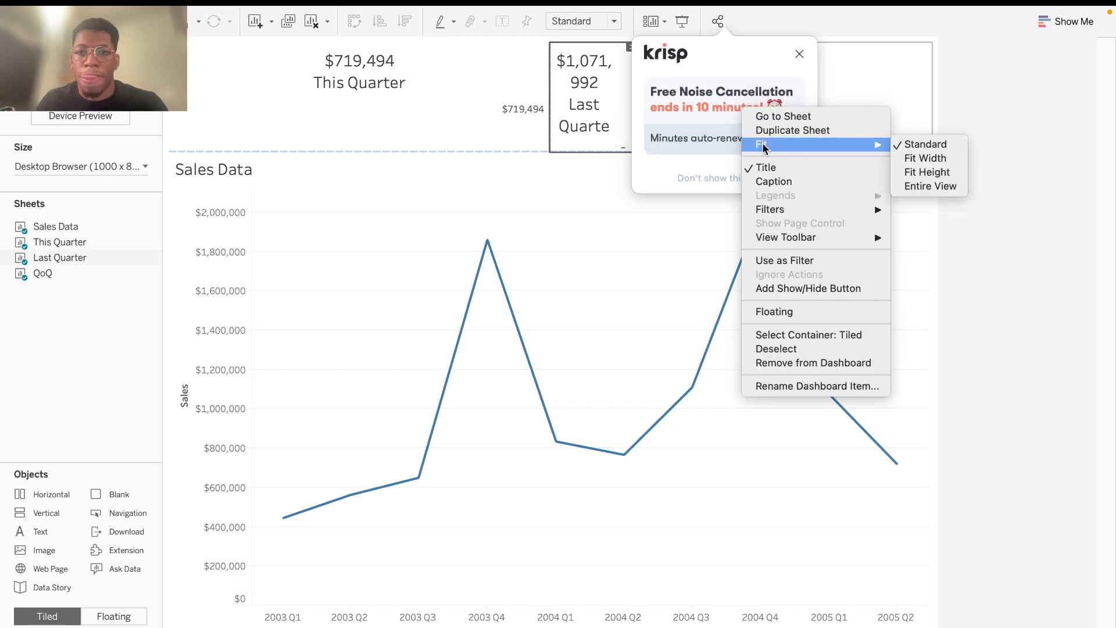
pyautogui.moveTo(934, 168)
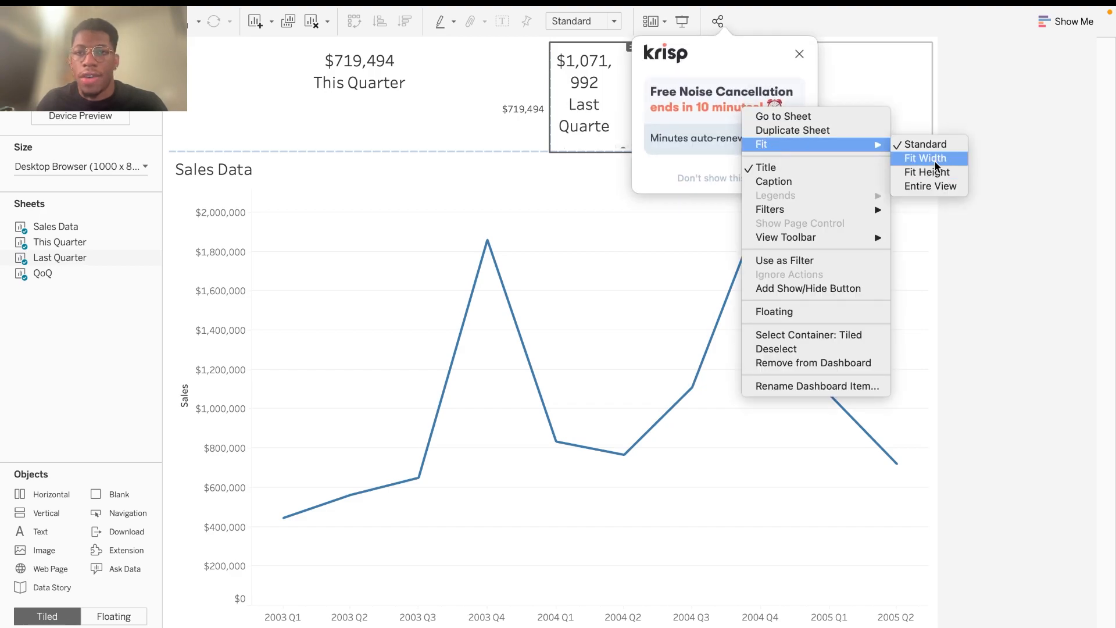
pyautogui.click(925, 158)
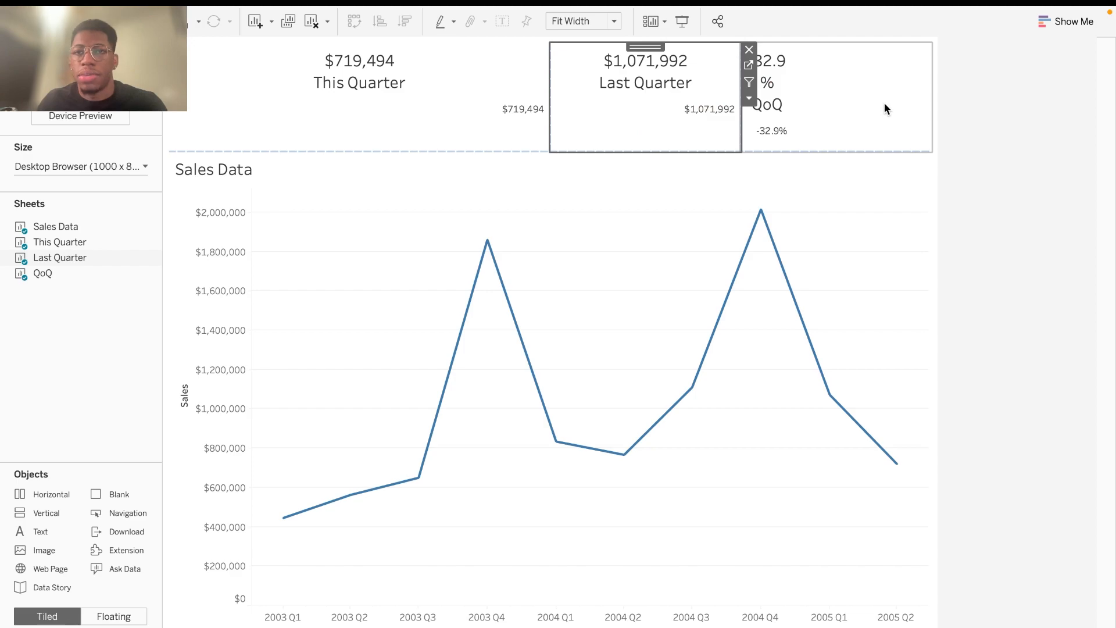
pyautogui.click(747, 97)
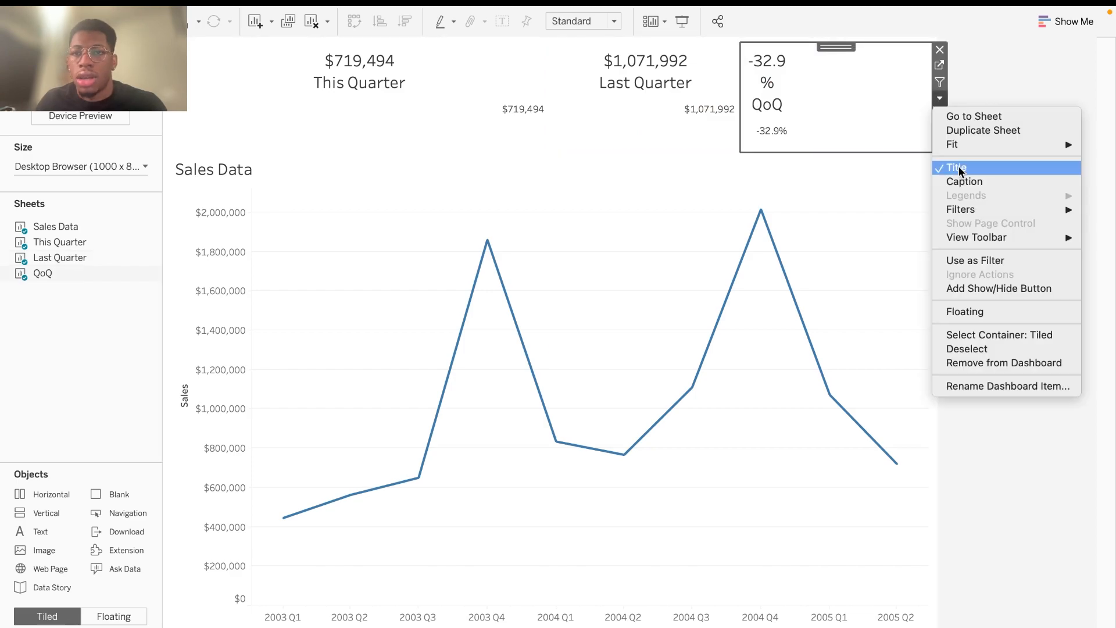
pyautogui.click(954, 167)
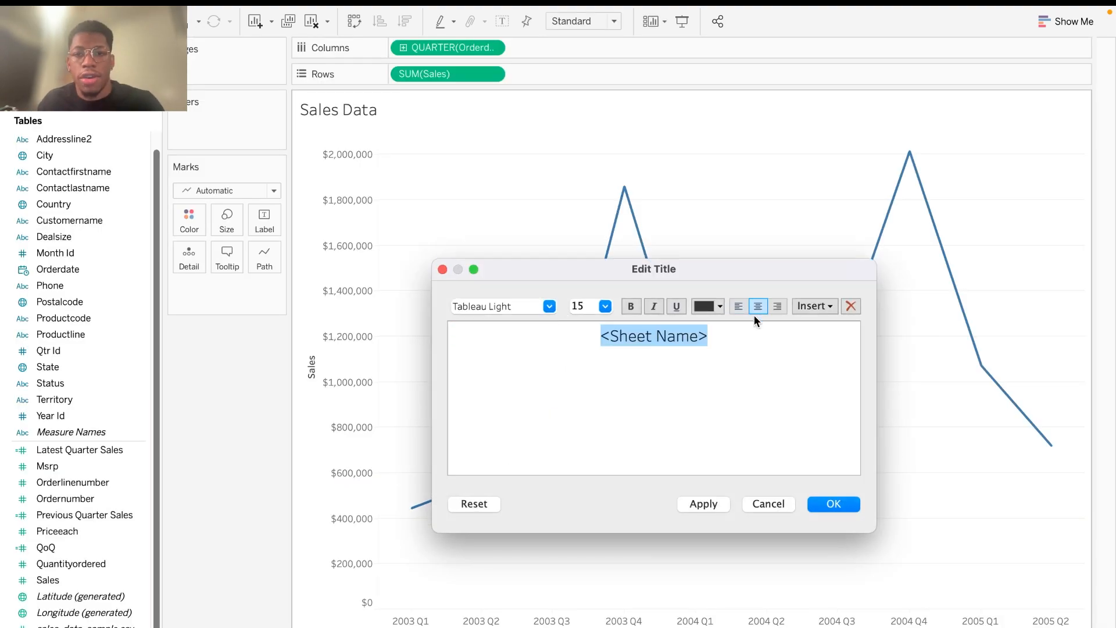
# Step: Centre the chart title and extend it to read Sales Data (2002 - 2005)
pyautogui.click(832, 503)
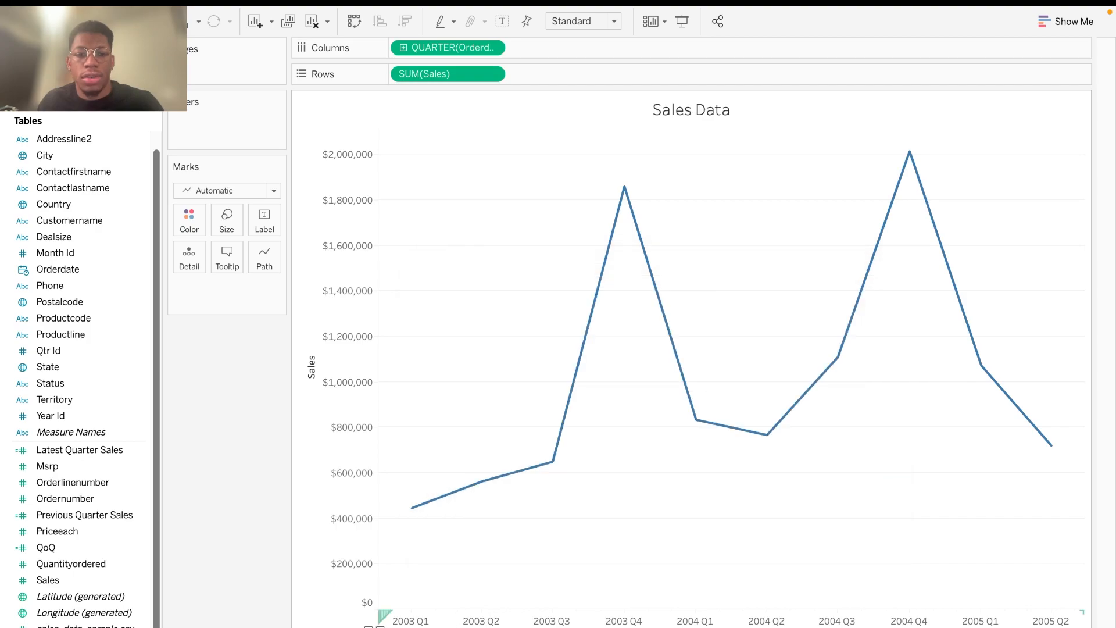
pyautogui.moveTo(728, 111)
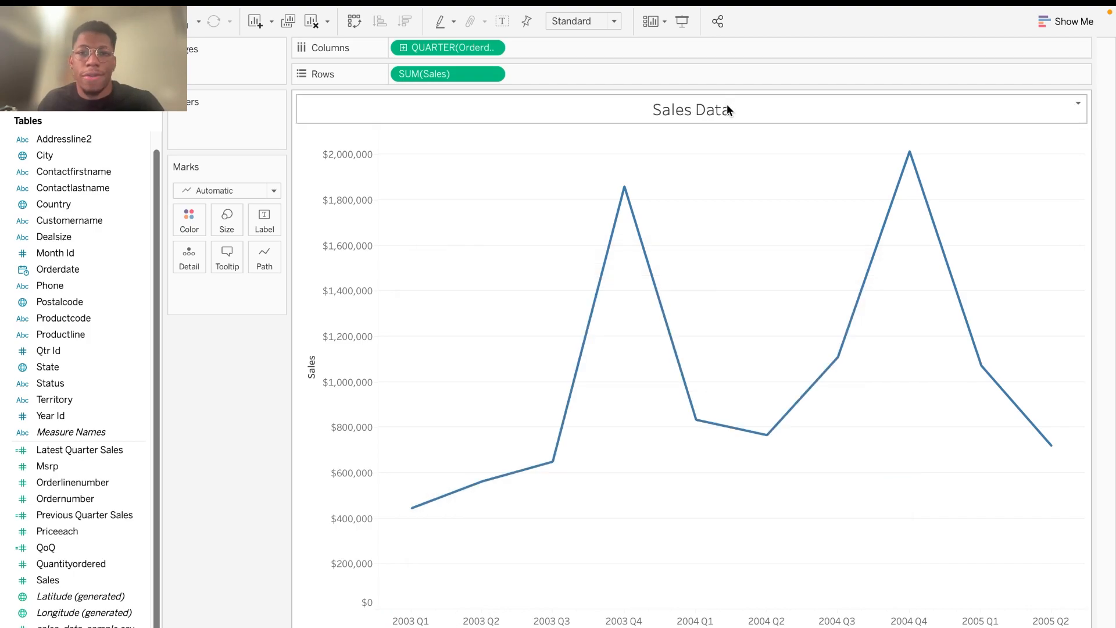
pyautogui.doubleClick(690, 109)
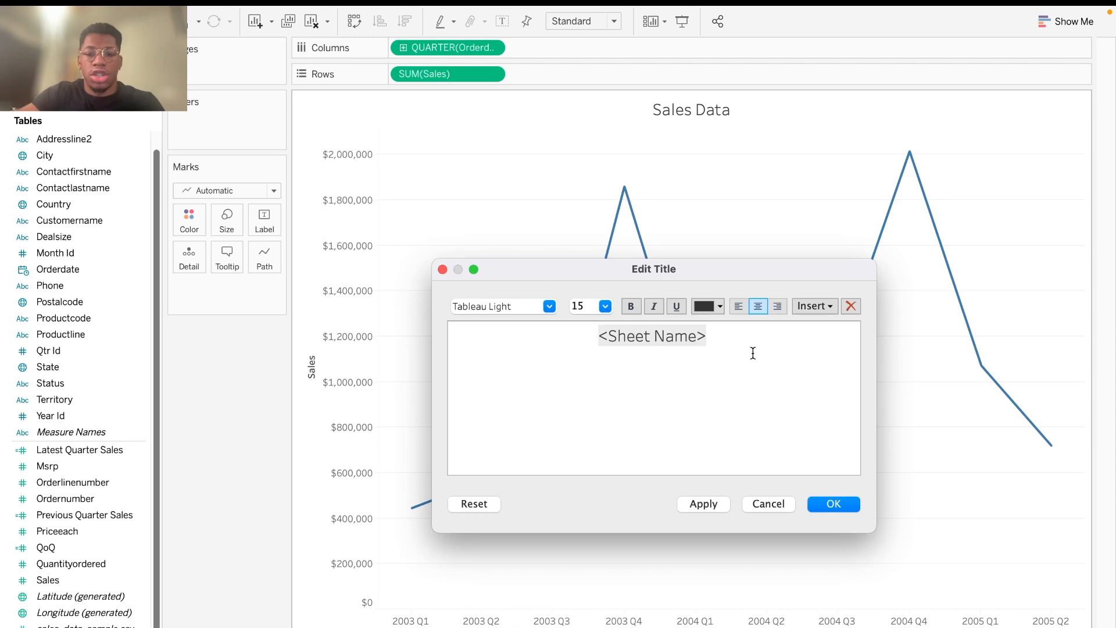
pyautogui.write('(2002 -')
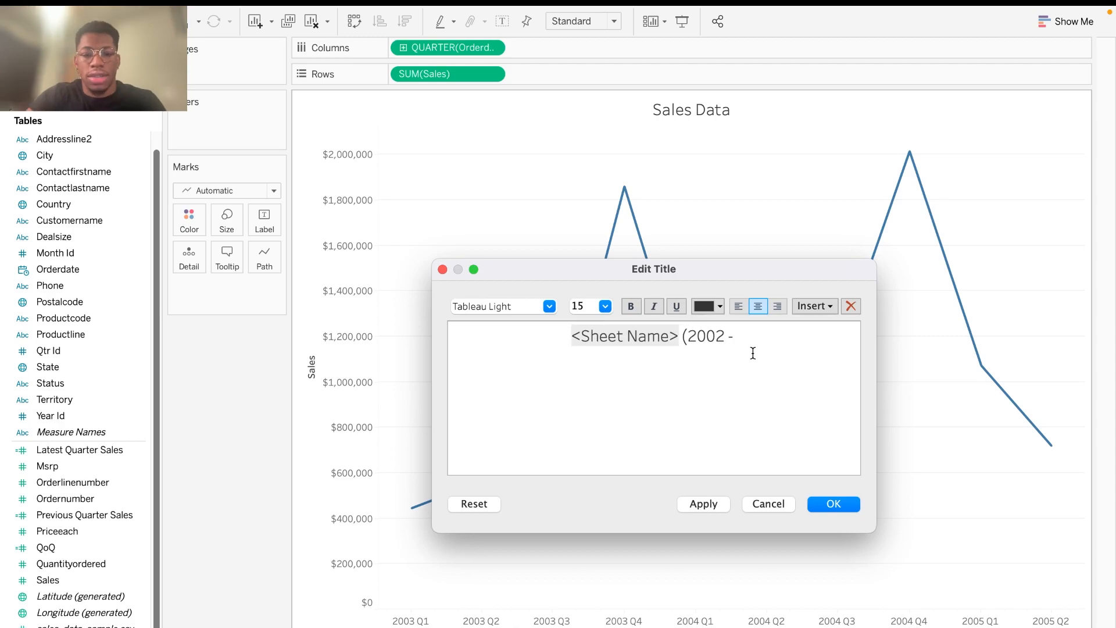
pyautogui.write('2005)')
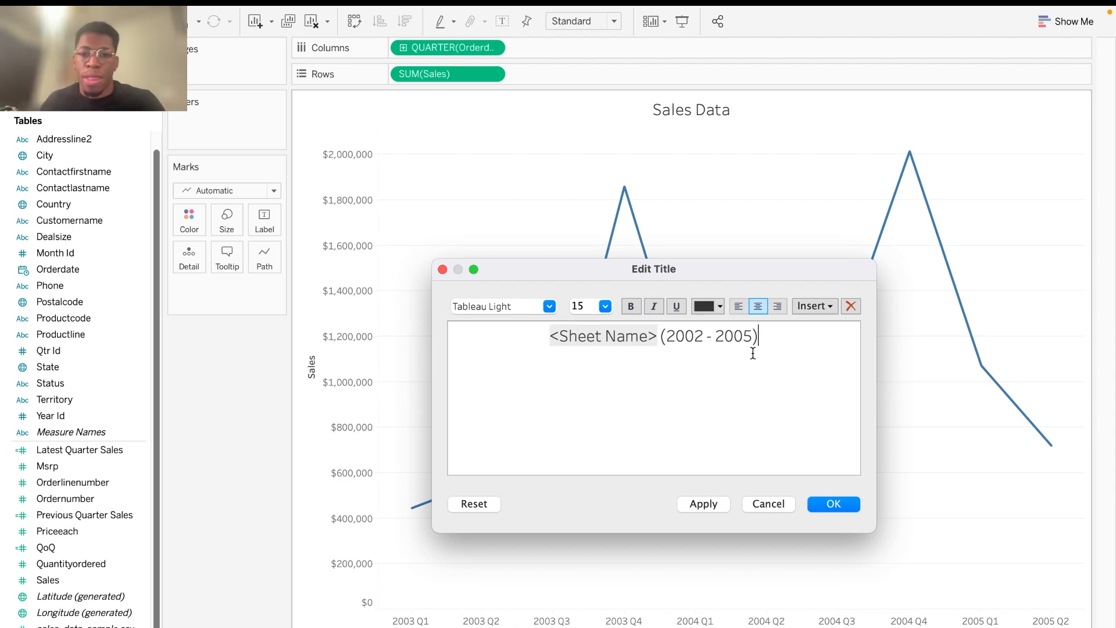
pyautogui.click(704, 503)
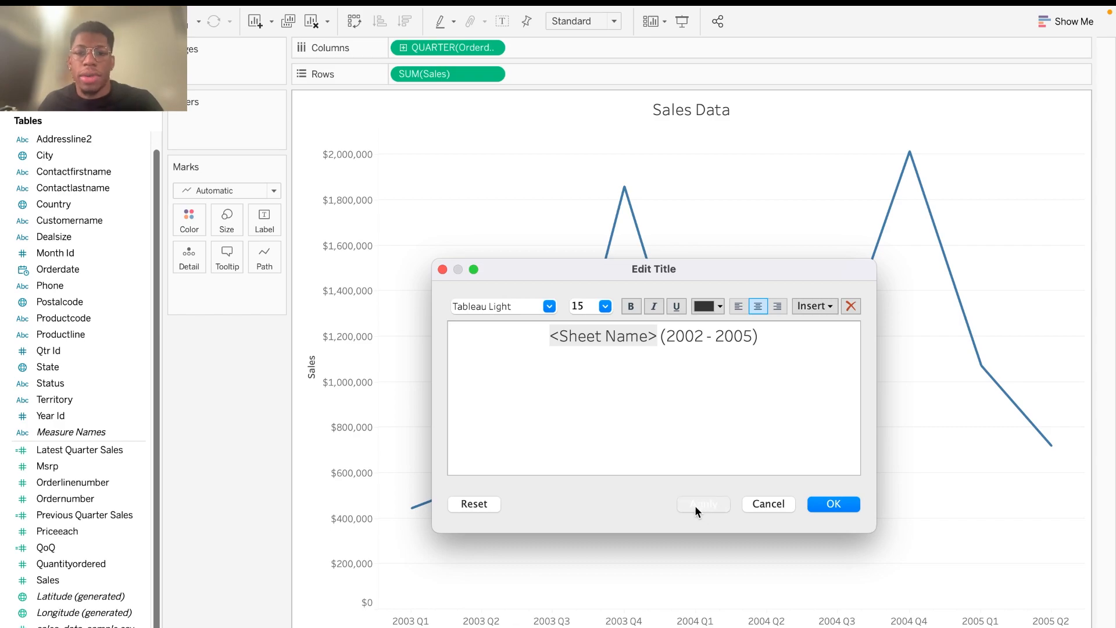
pyautogui.click(833, 504)
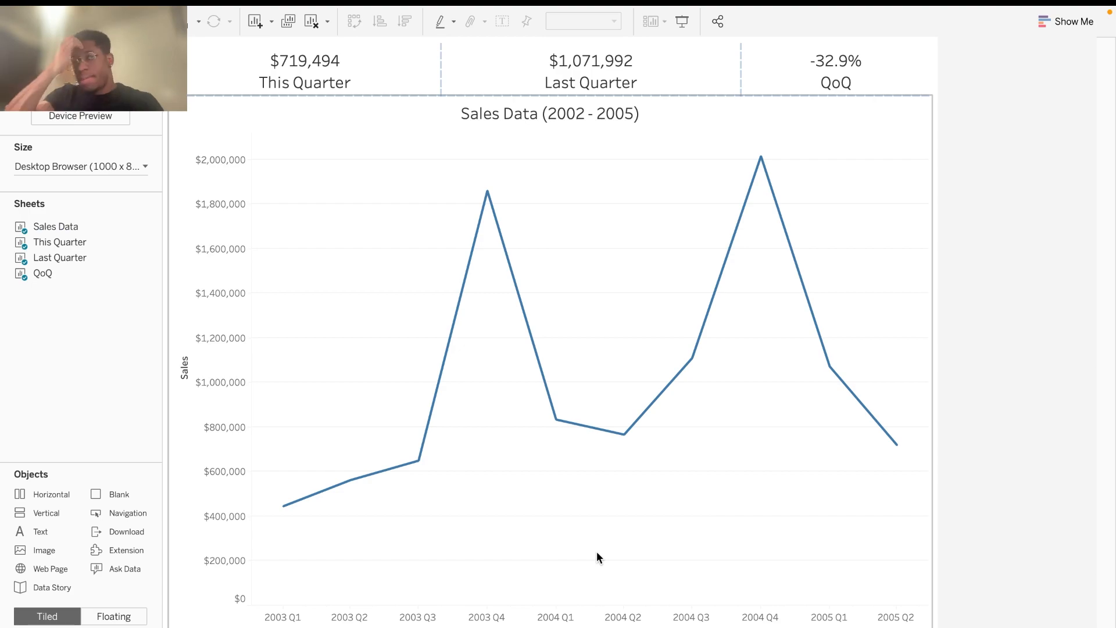
pyautogui.moveTo(634, 523)
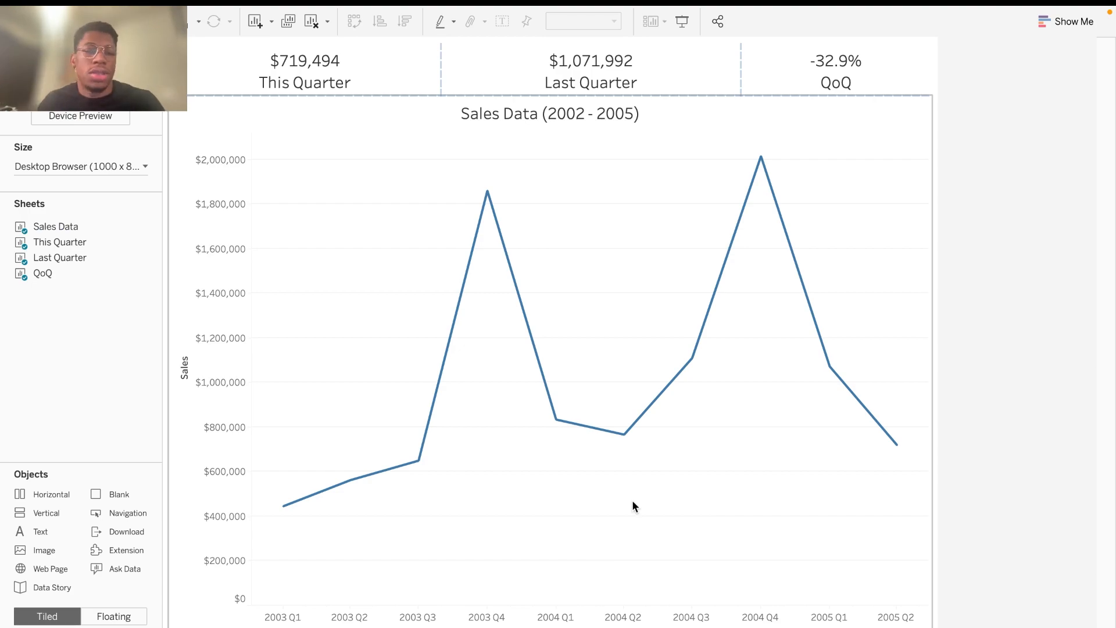